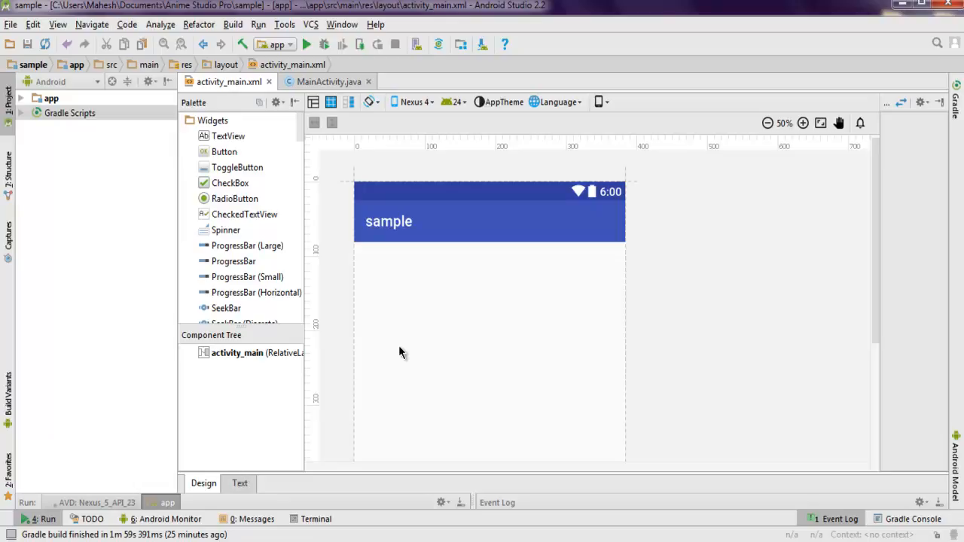
mouse_move(460, 262)
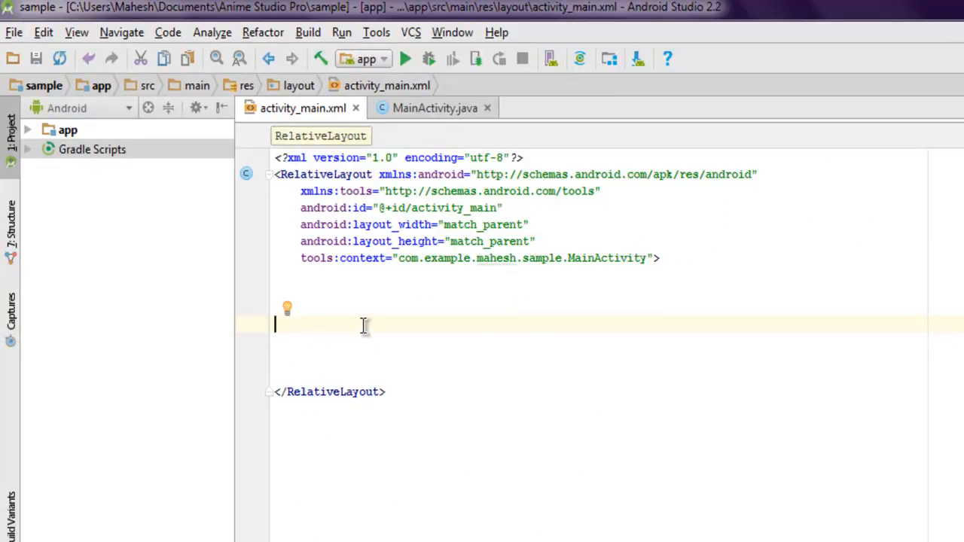
Step: Write a <CalendarView> element with match_parent width and height and android:id="@+id/calendar1"
text(<Calenda)
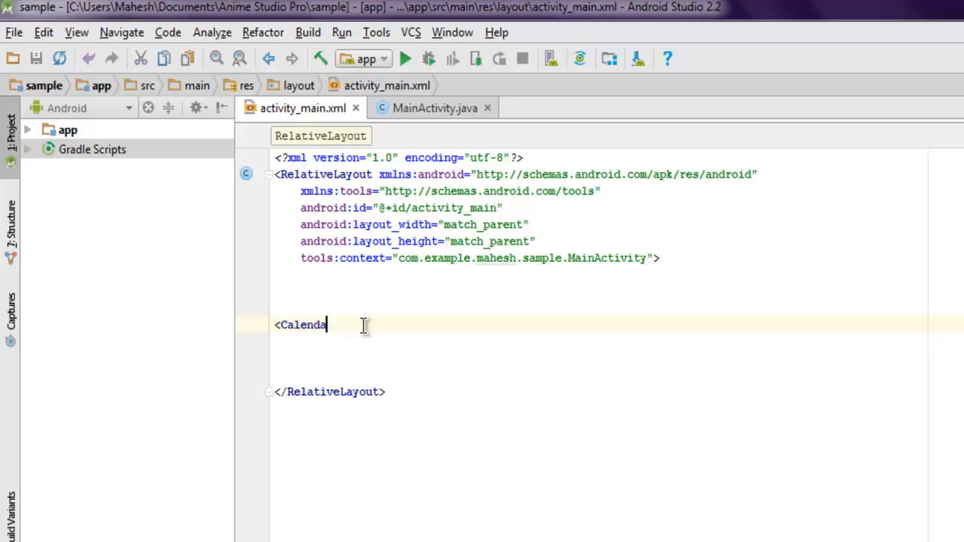
text(r)
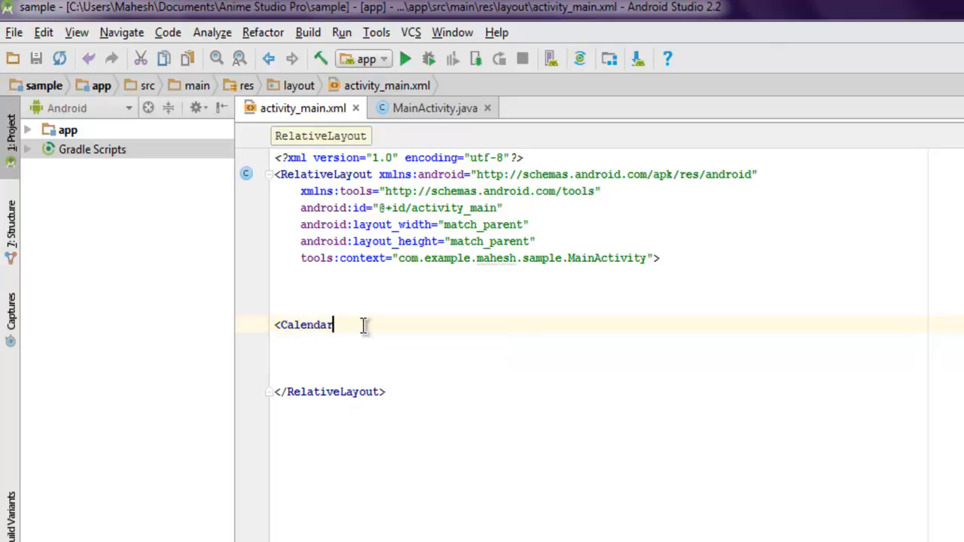
text(View)
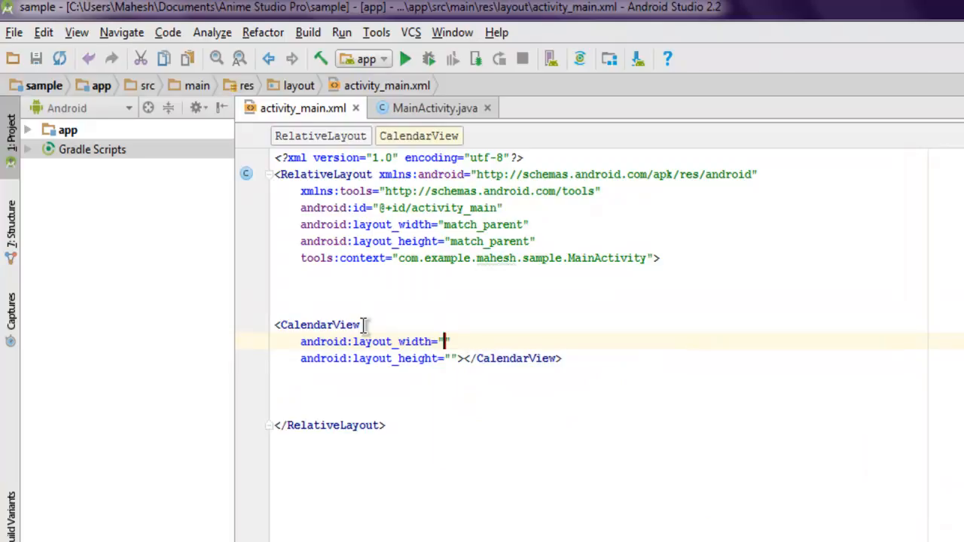
text(match_parent)
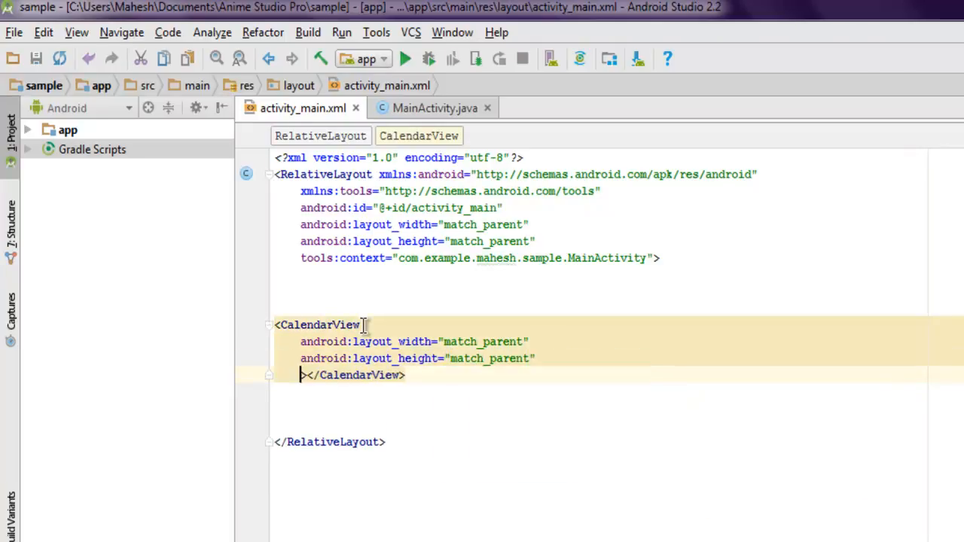
text(ando)
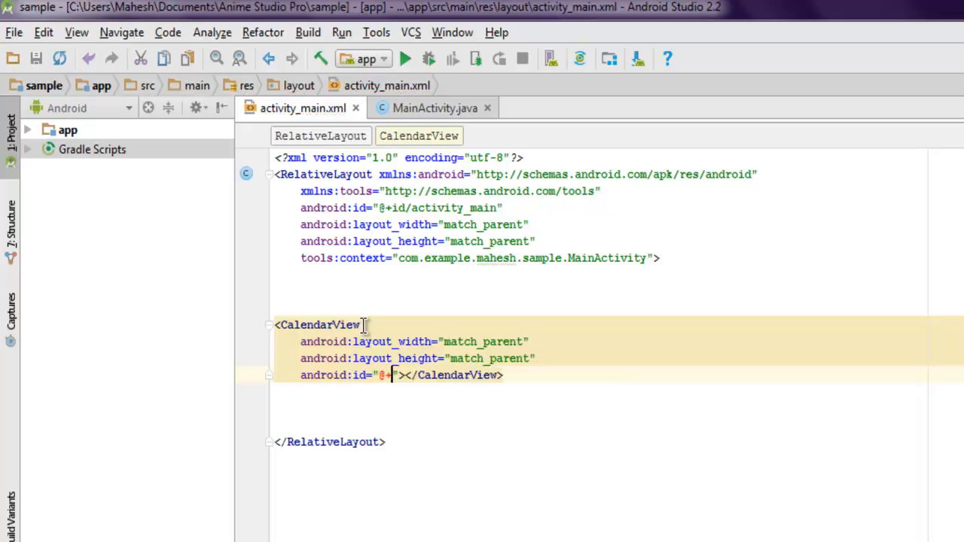
text(id/)
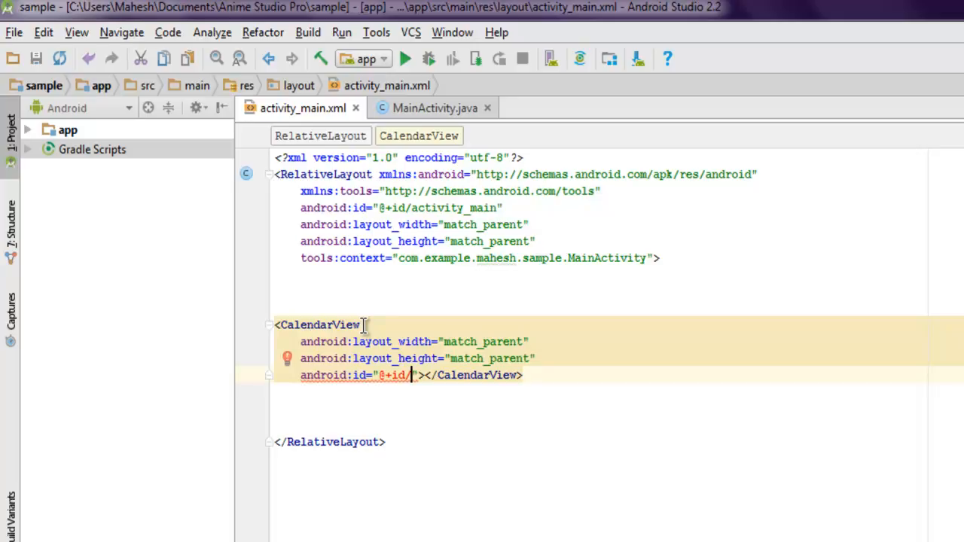
text(can)
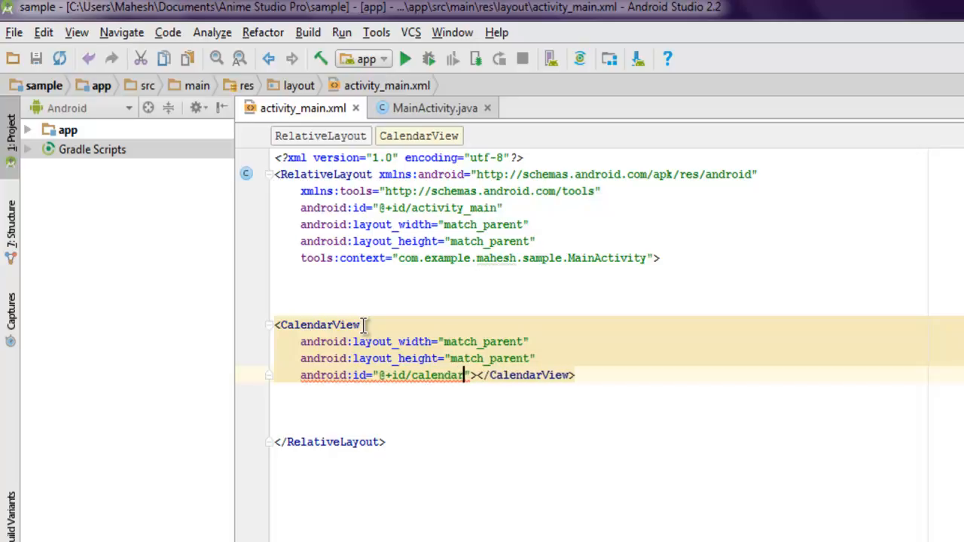
text(1)
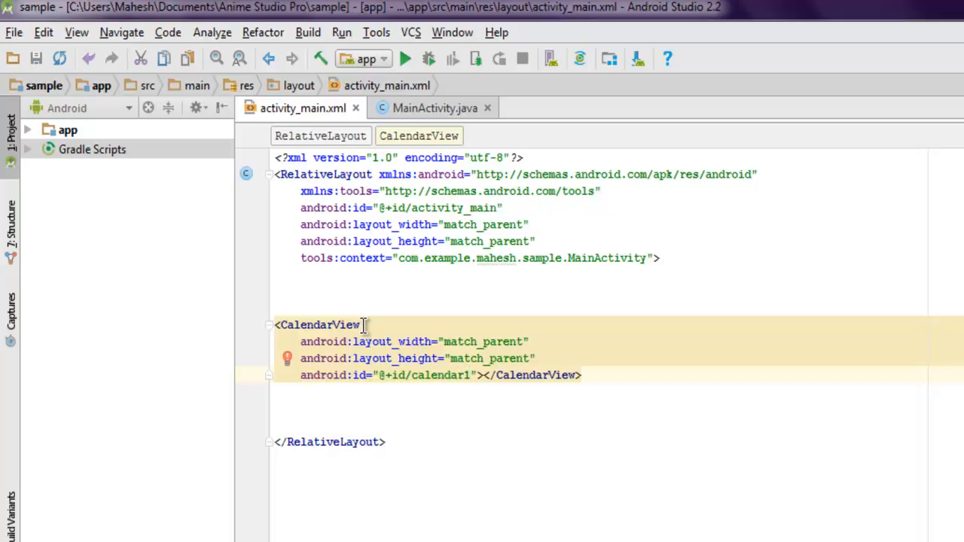
key(Enter)
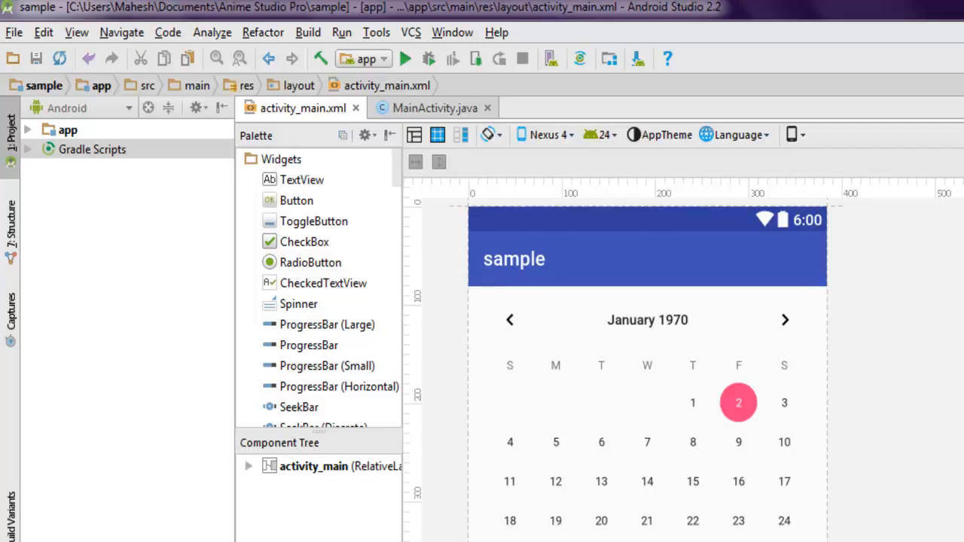
mouse_move(696, 464)
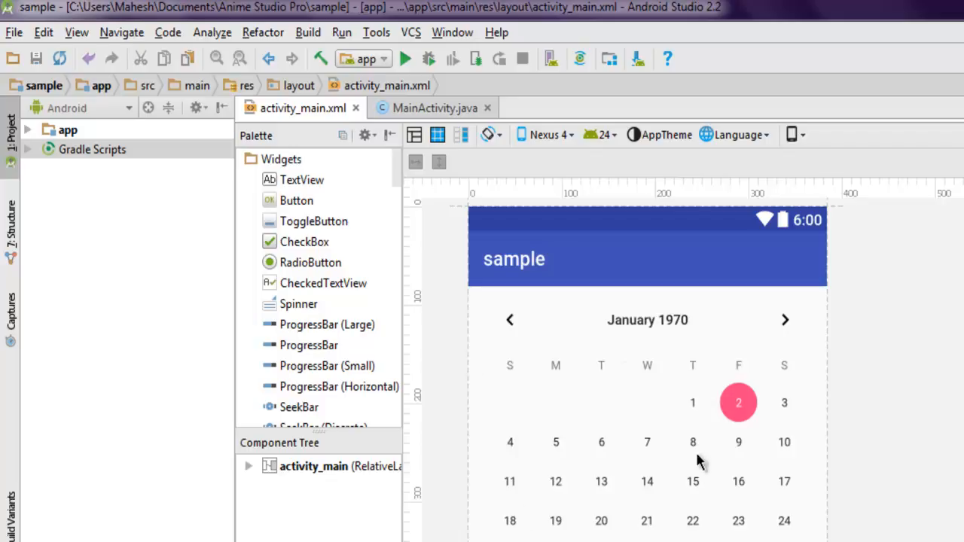
mouse_move(660, 338)
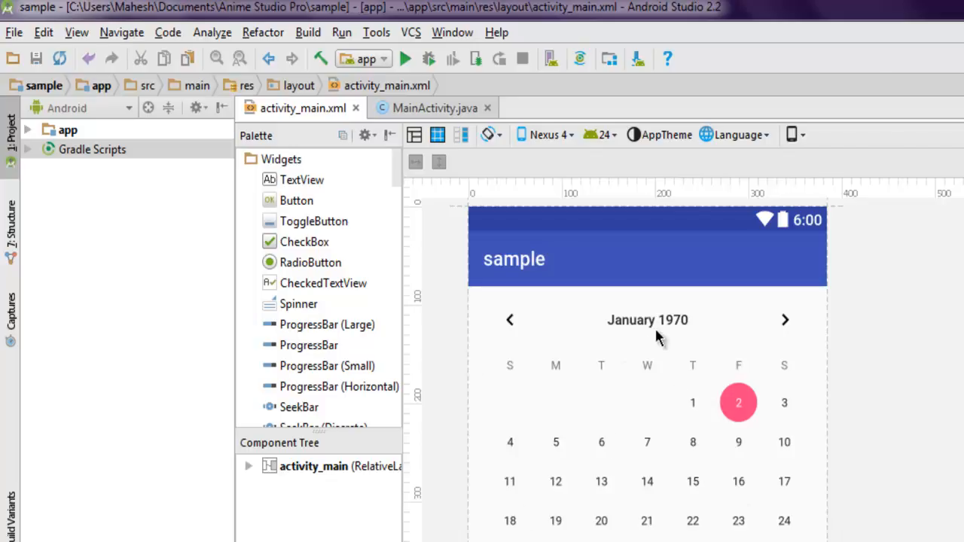
mouse_move(886, 385)
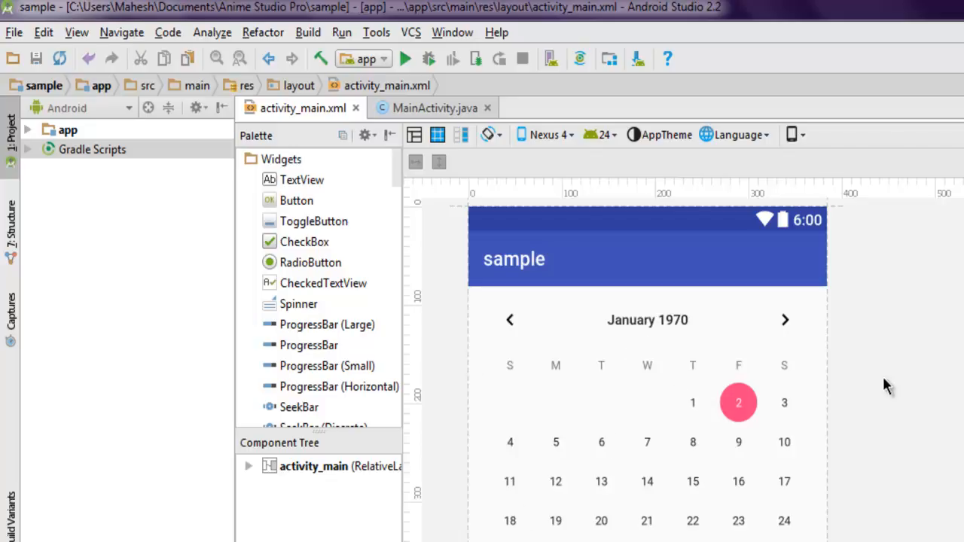
Step: Switch to MainActivity.java after previewing the calendar layout
click(434, 108)
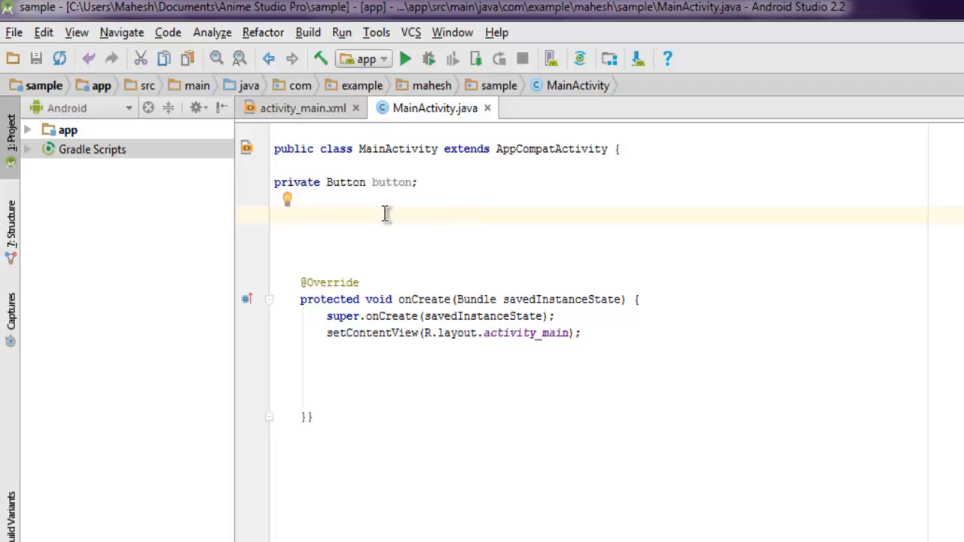
Step: Declare the field 'CalendarView calendar;' in MainActivity
text(Calen)
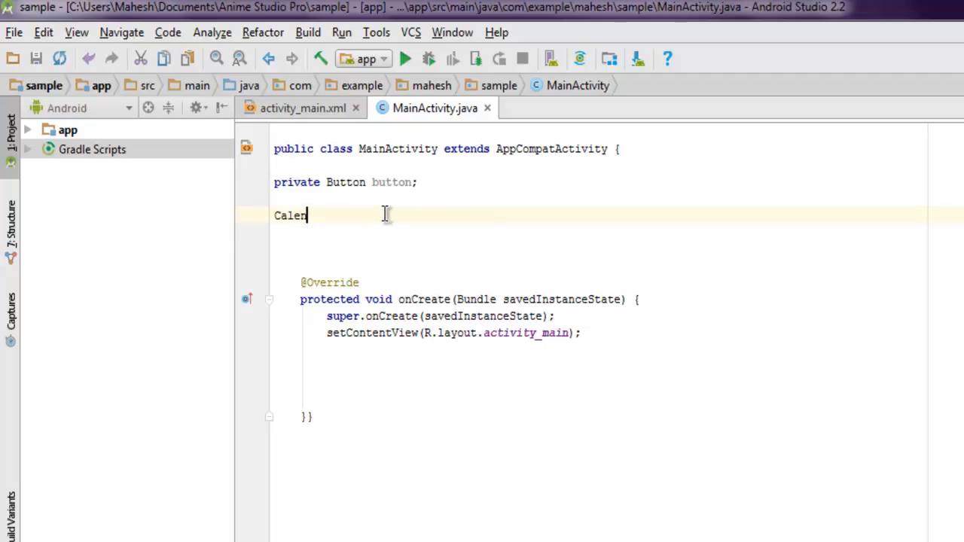
text(darView c)
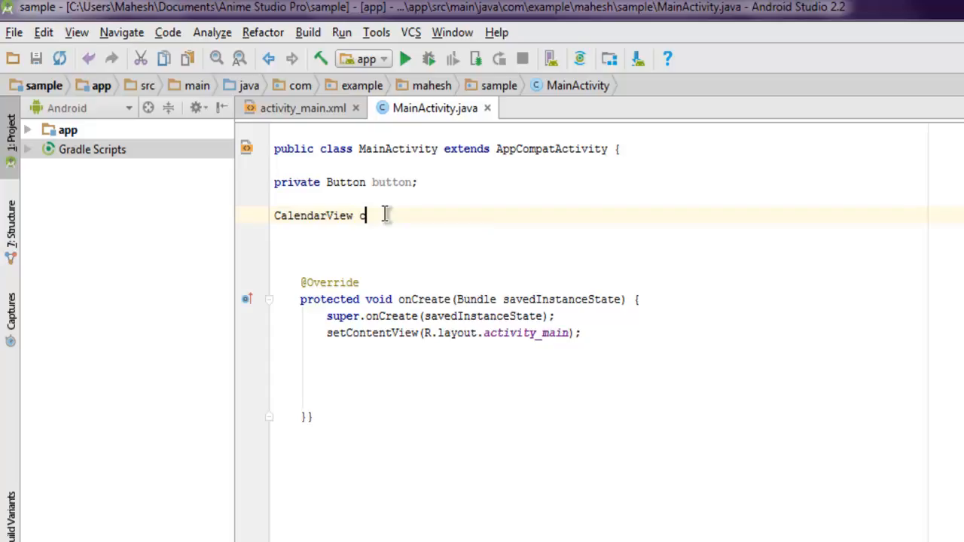
text(alendar;)
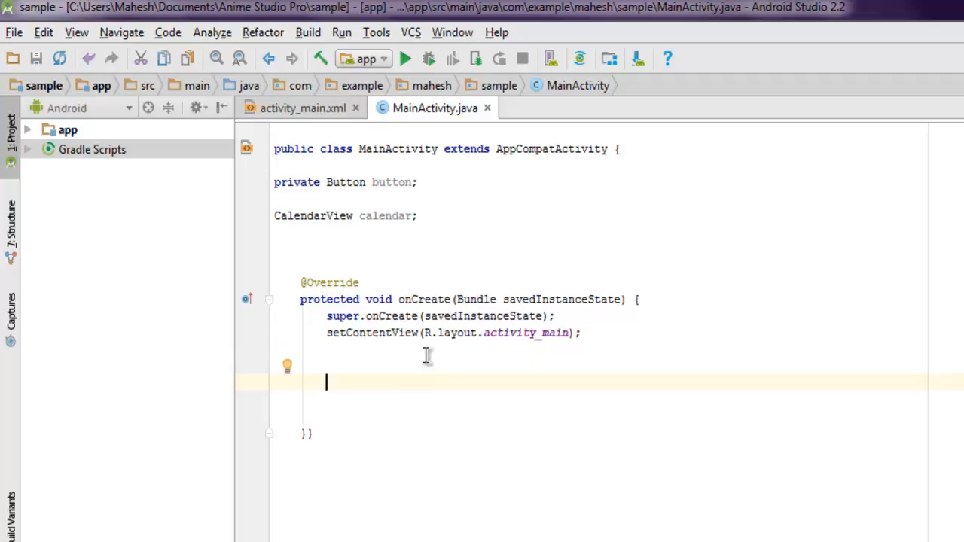
Step: Assign calendar = (CalendarView) findViewById(R.id.calendar1) in onCreate
text(calendar)
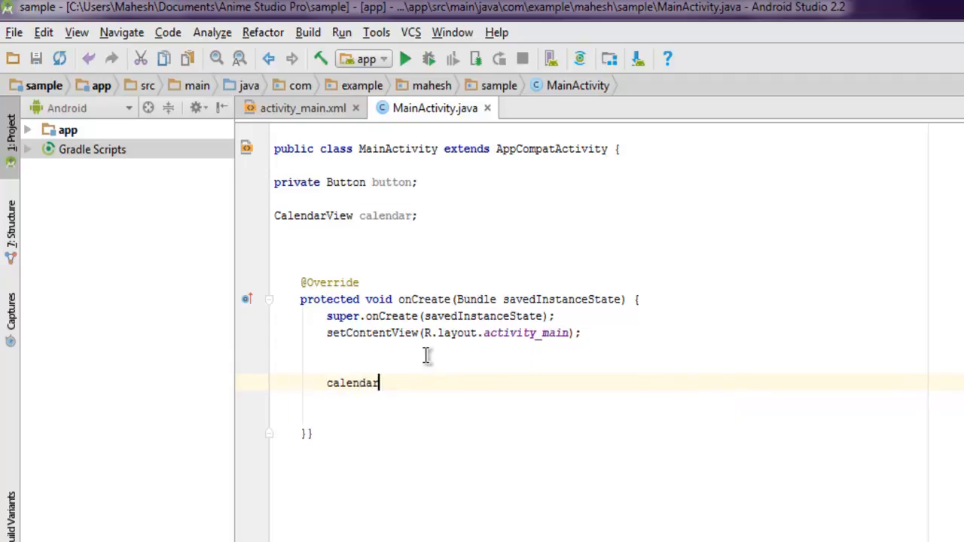
text(= (Ca)
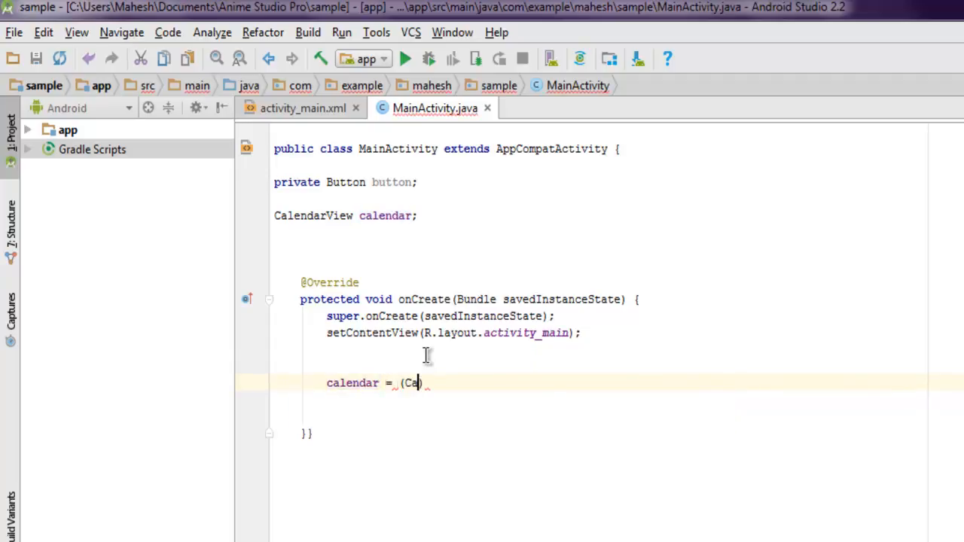
text(lendarView)
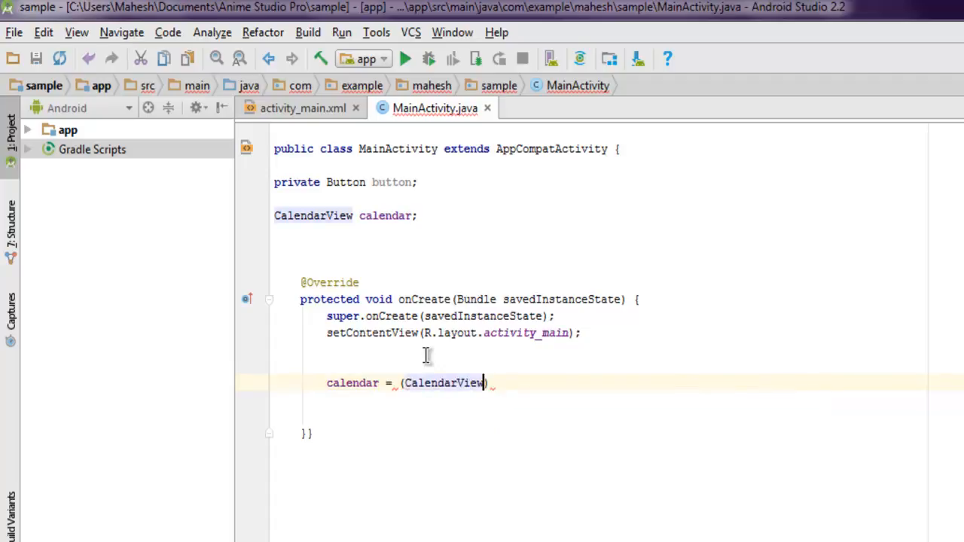
text(find)
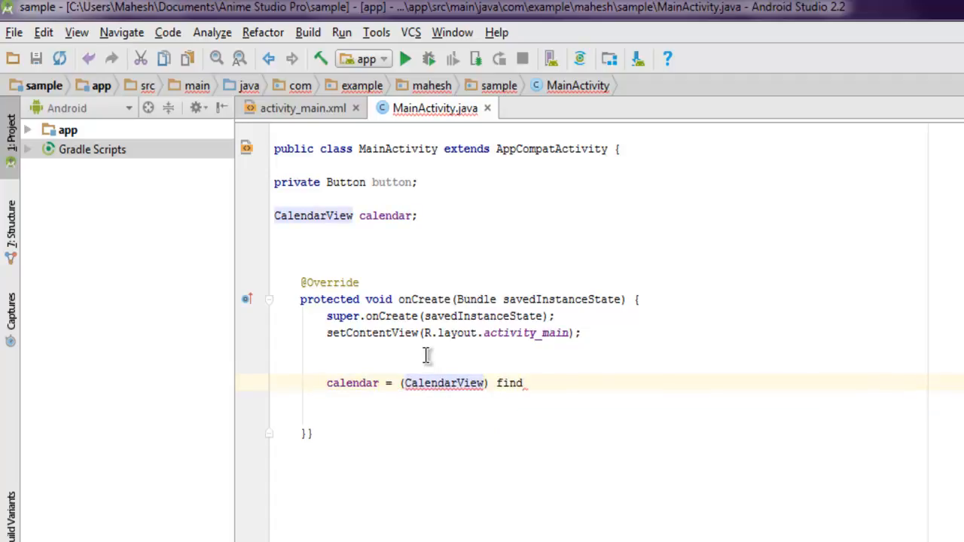
text(ViewById()
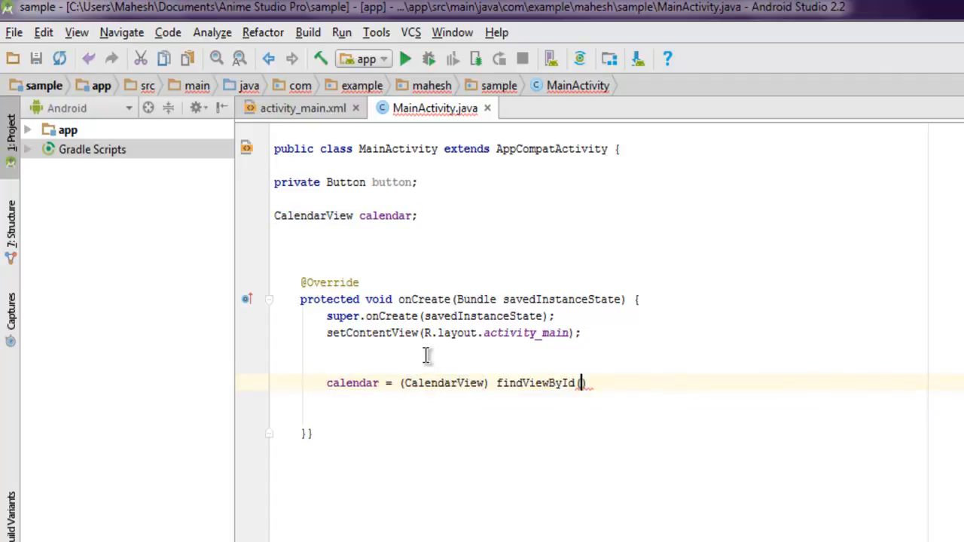
text(R.id.calendar1)
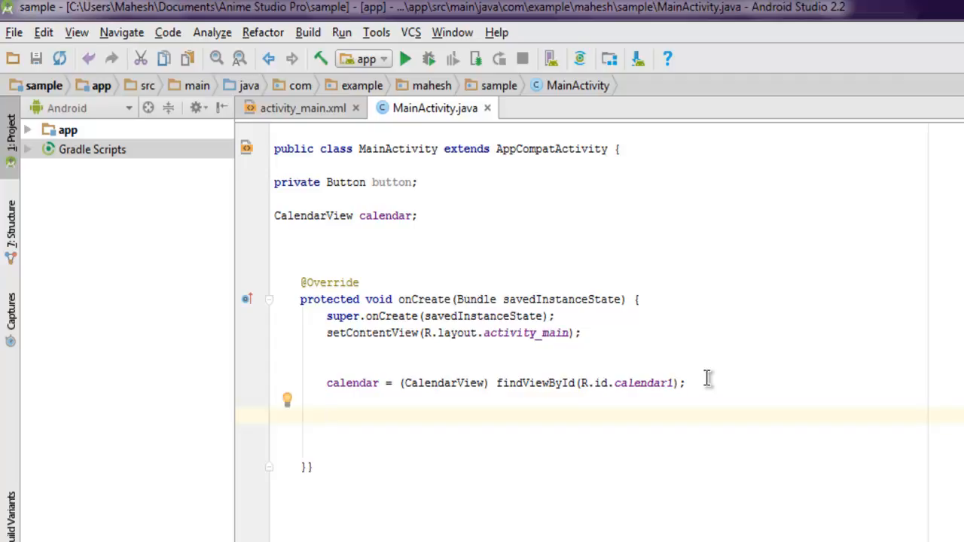
text(cale)
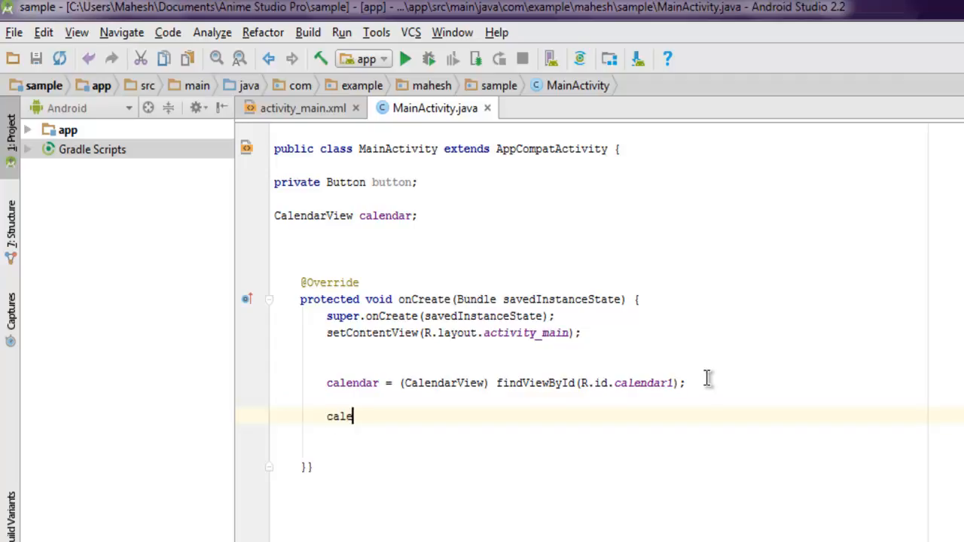
text(ndar.)
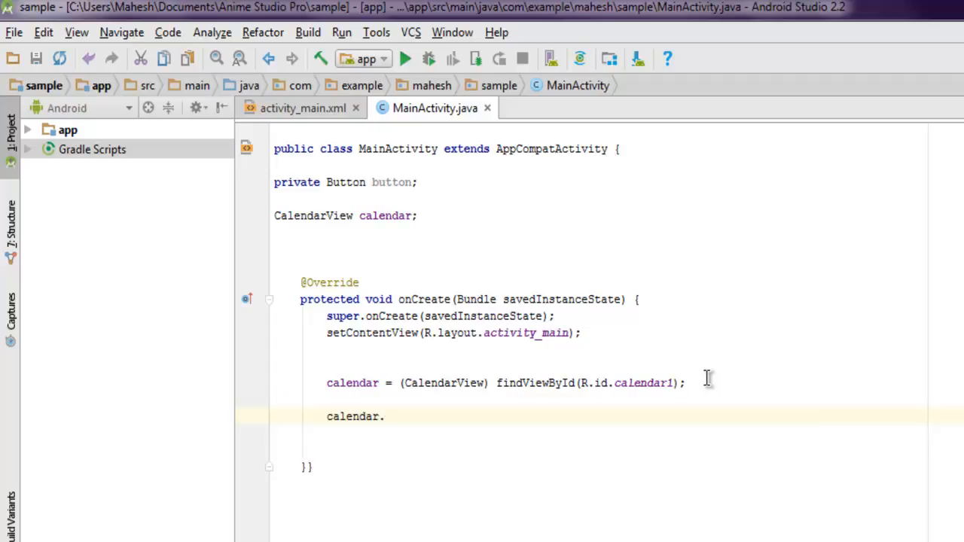
text(.)
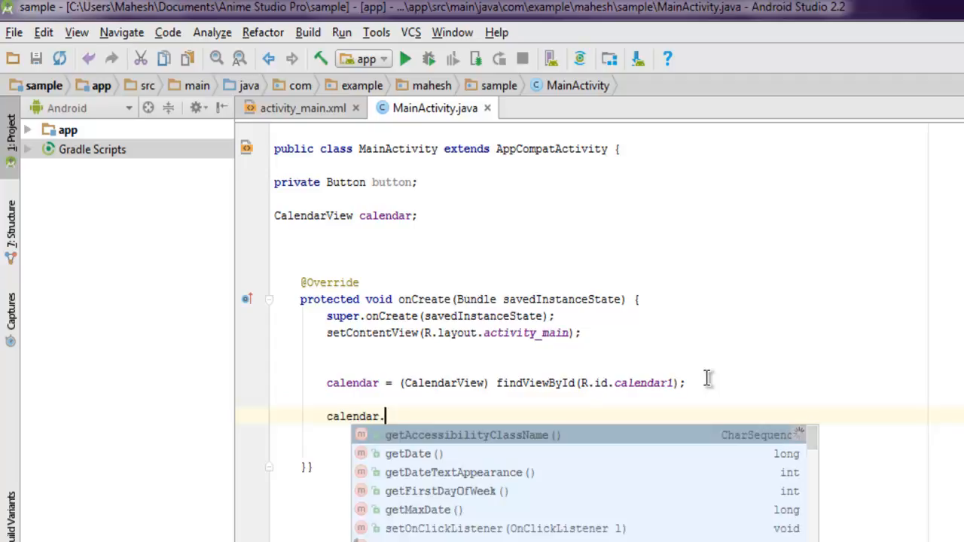
text(set)
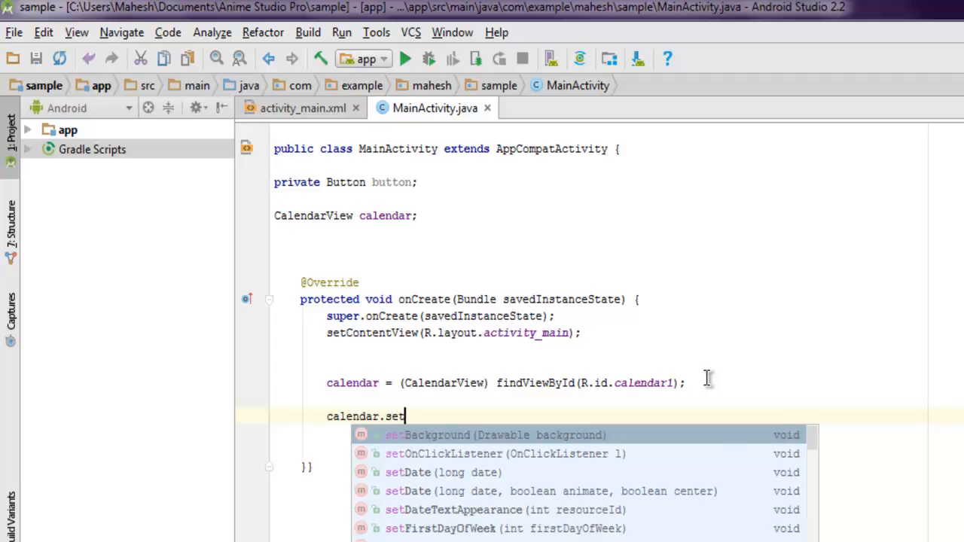
key(BackSpace)
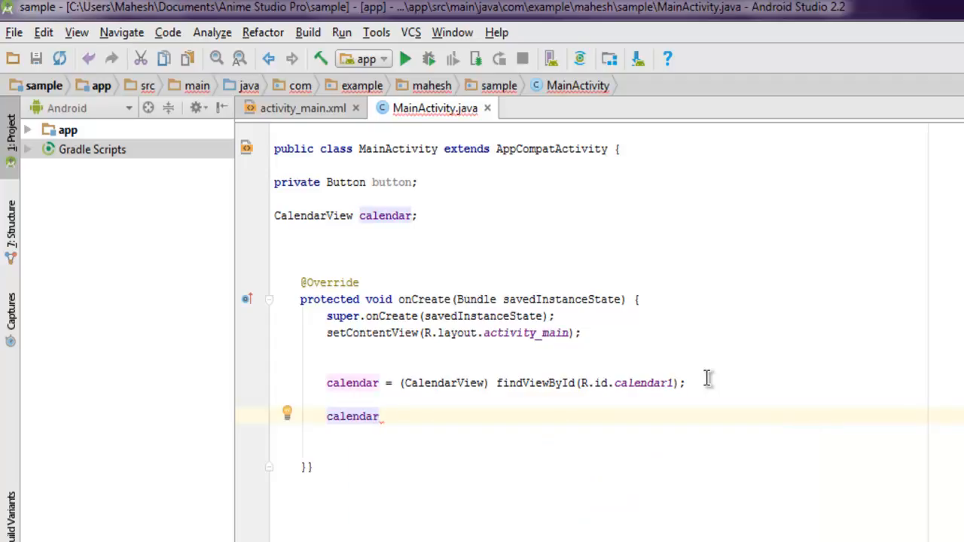
text(.set)
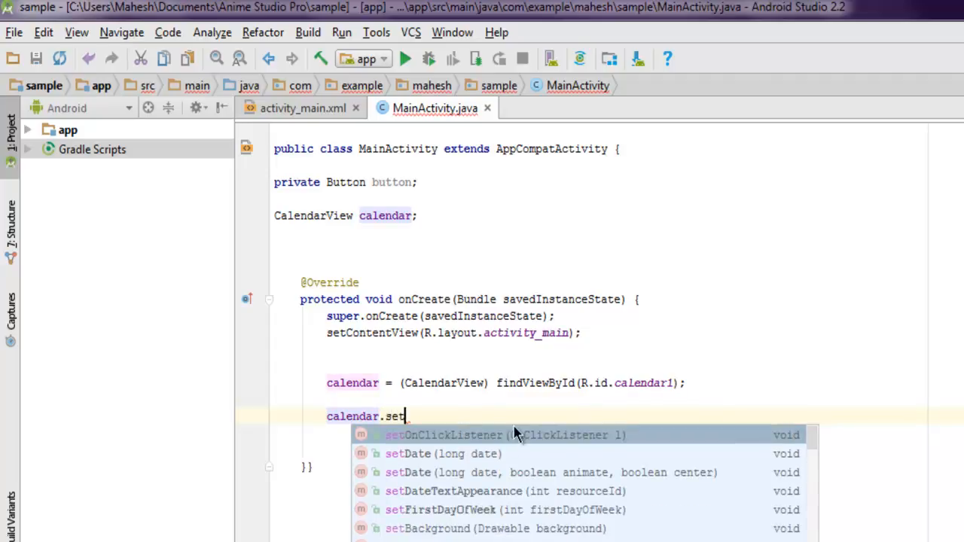
mouse_move(494, 452)
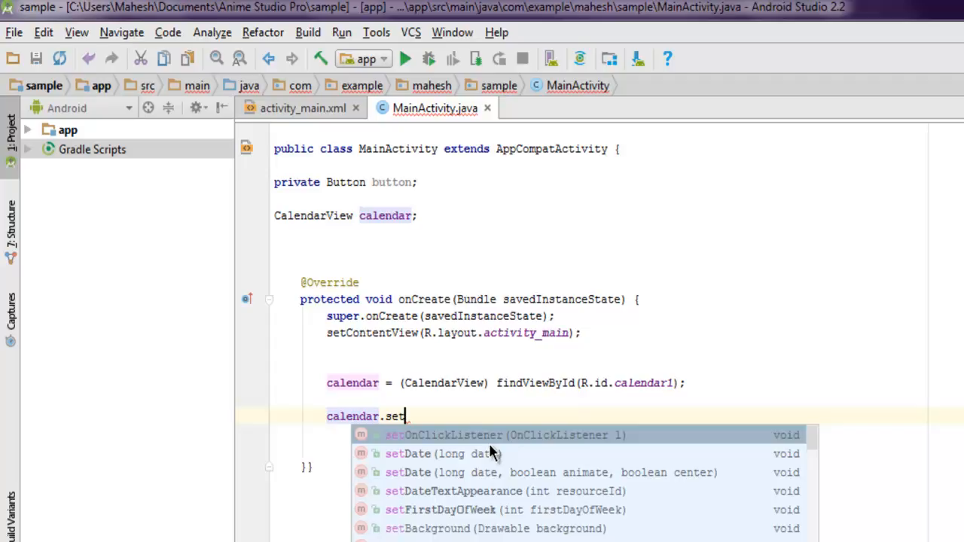
mouse_move(470, 494)
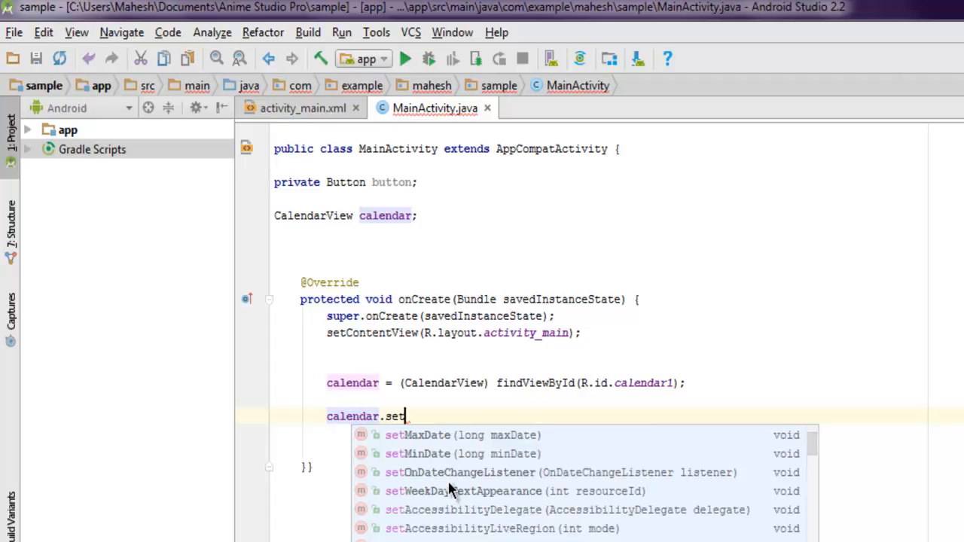
click(461, 473)
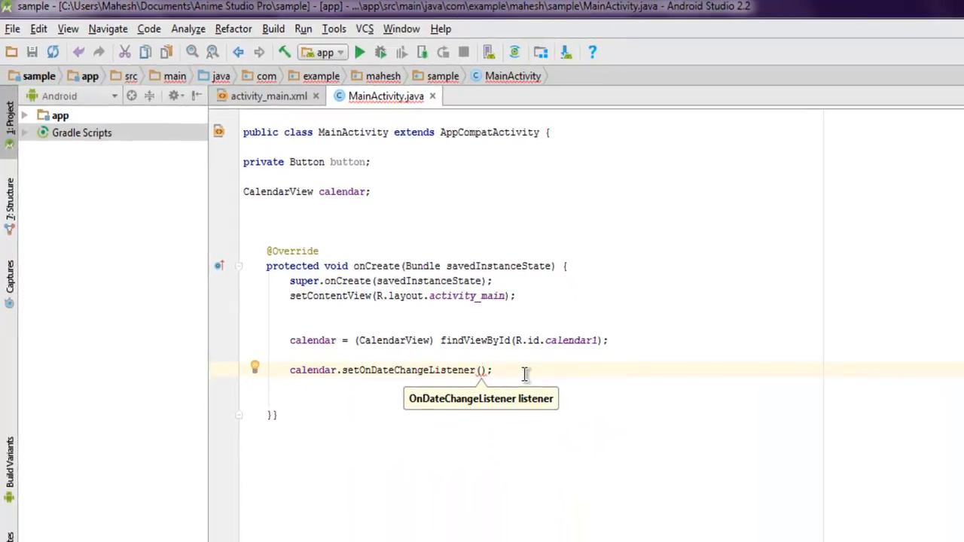
text(n)
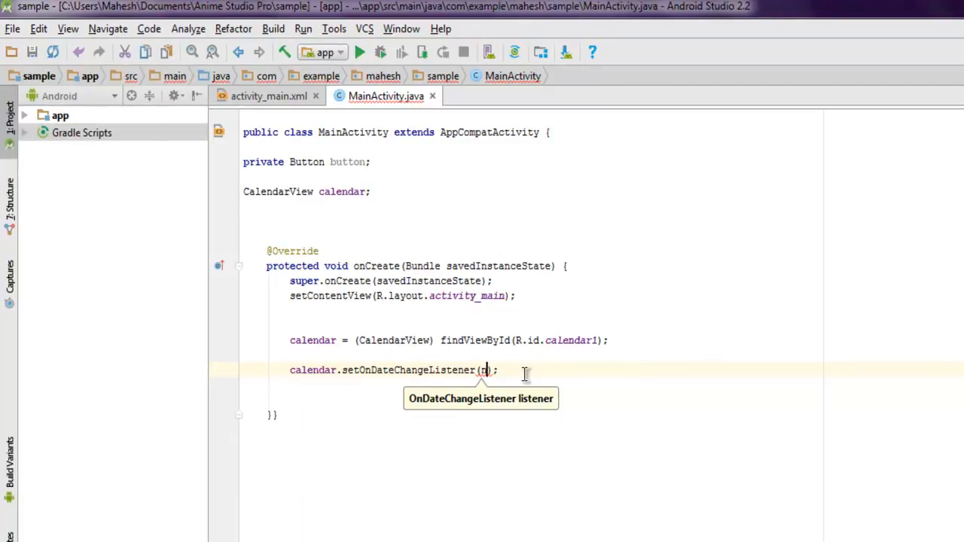
text(new CaatendarView.OnDateChangeListener()
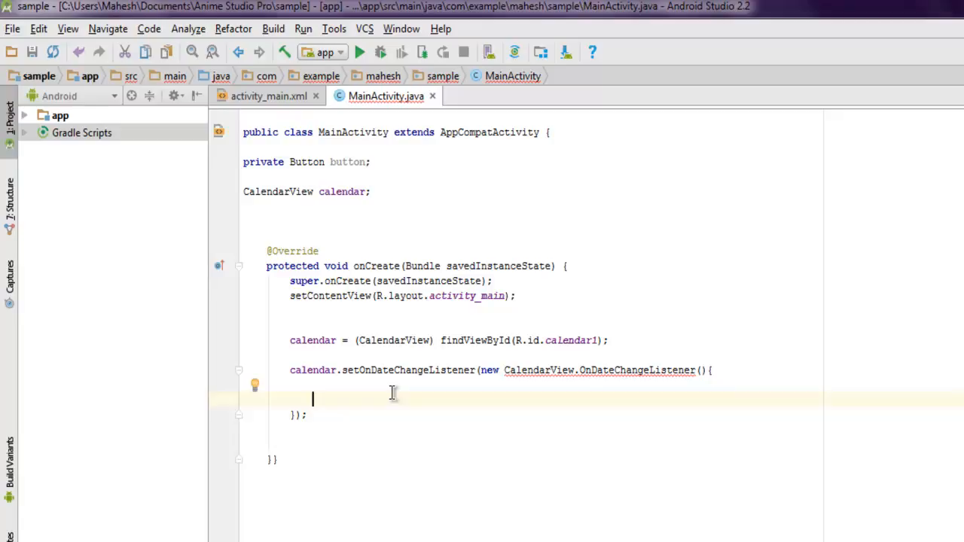
text(/)
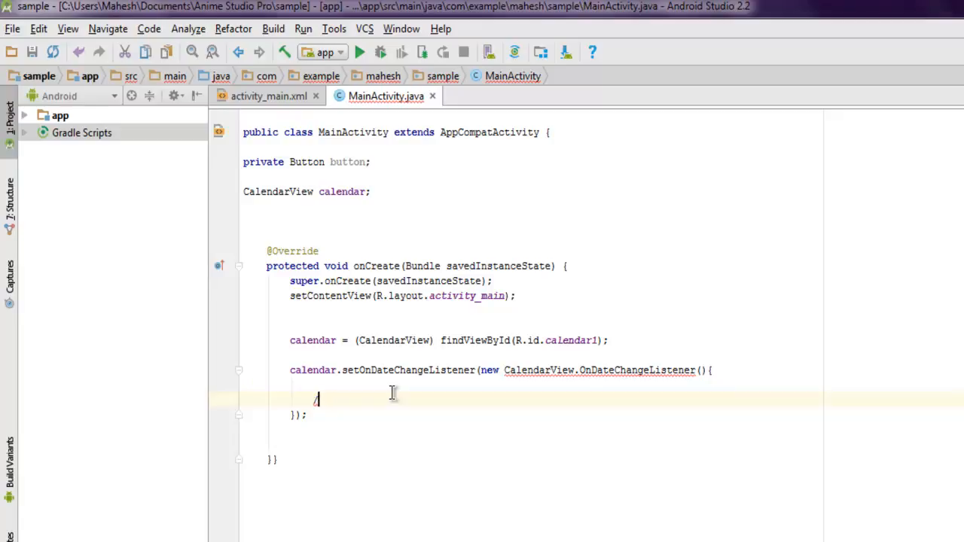
text(@Override)
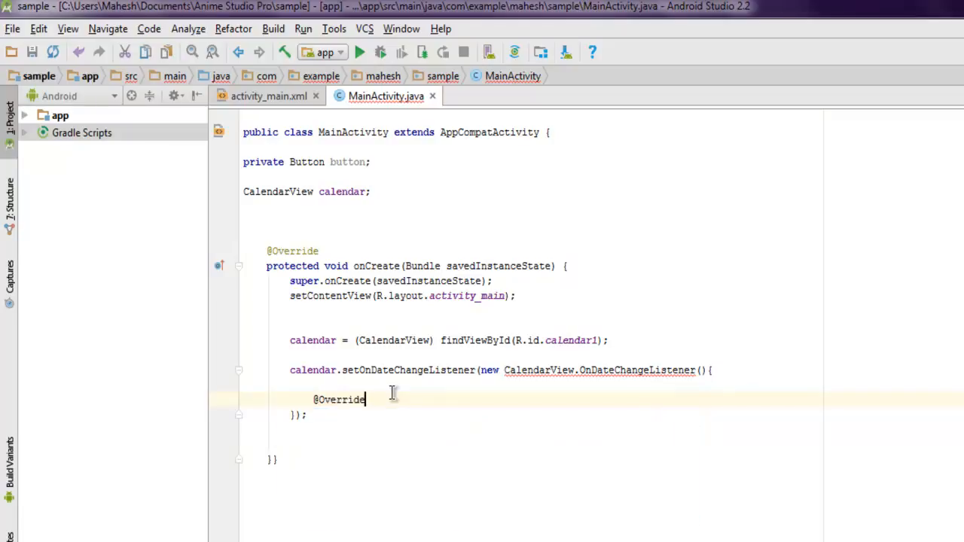
Step: Write public void onSelectedDayChange(CalendarView view, int year, int month, int dayofMonth)
text(pu)
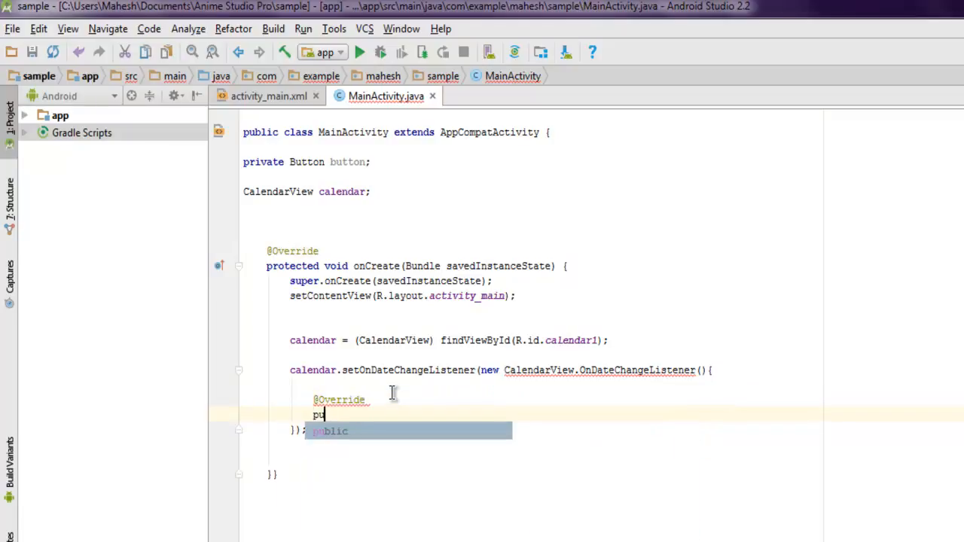
text(blic vi)
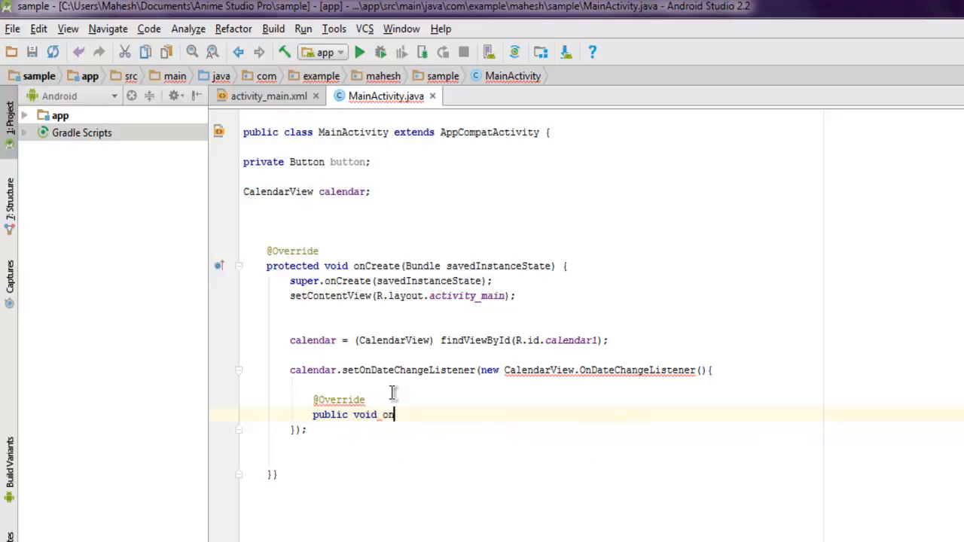
text(Selected)
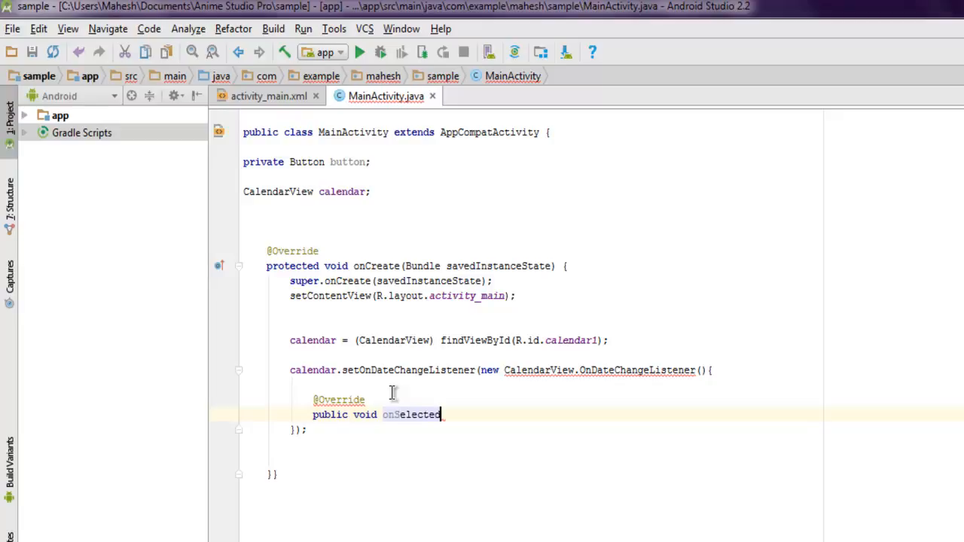
text(DayChan)
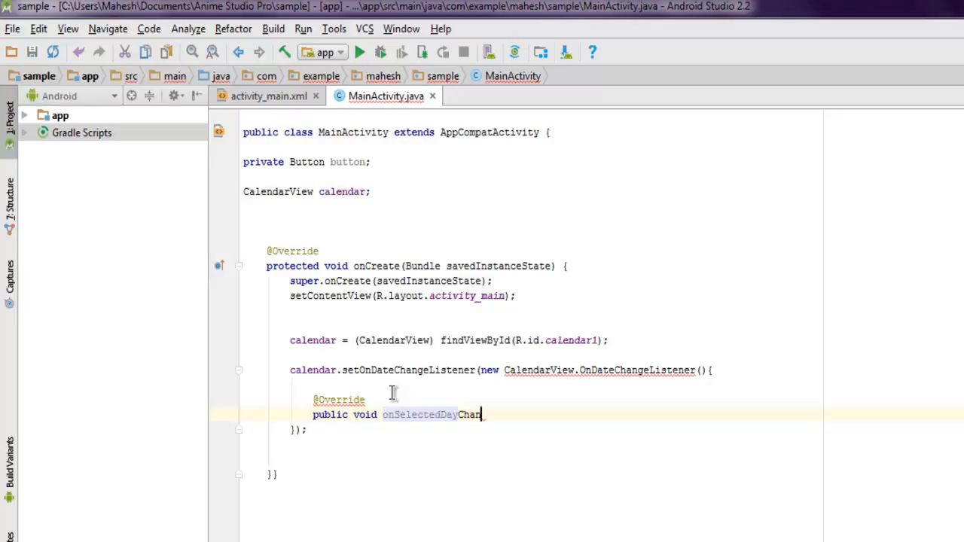
text(ge)
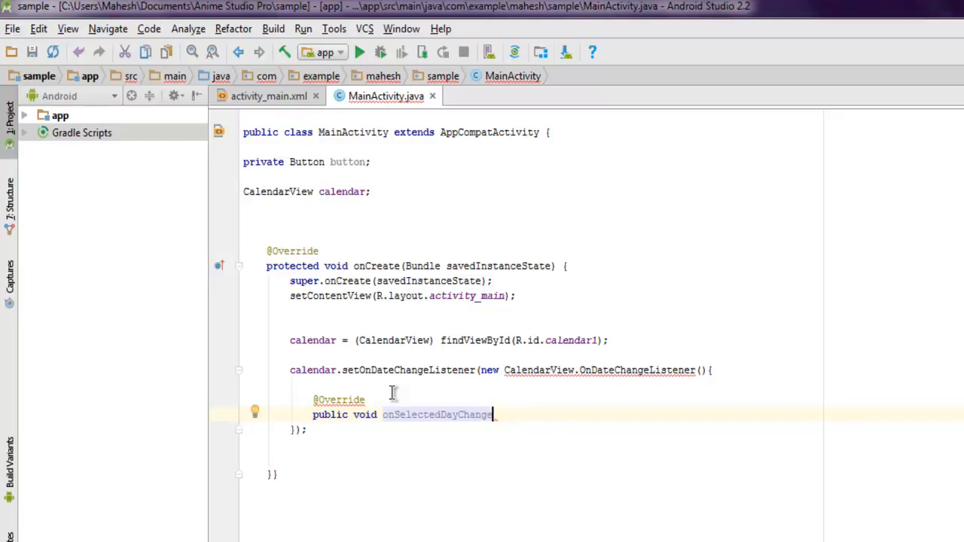
text((CalendarView v)
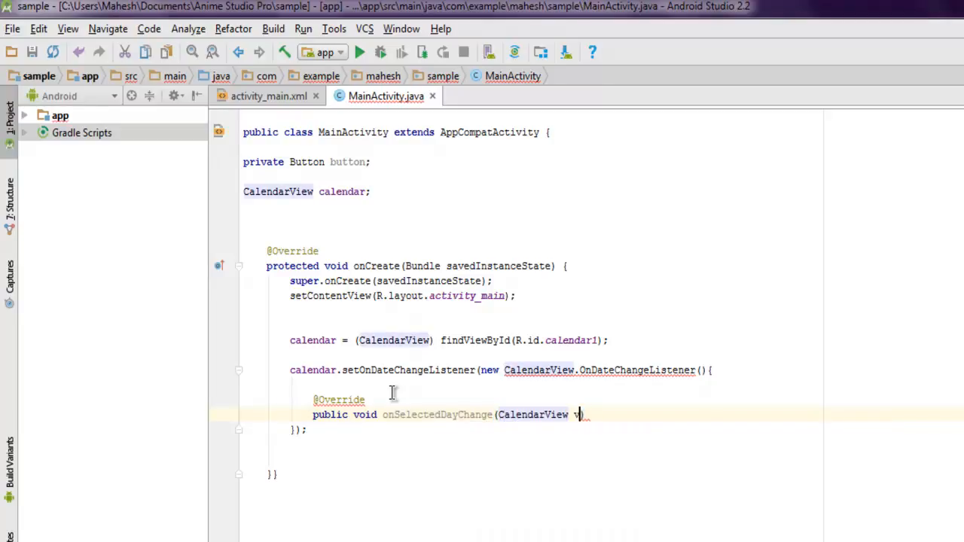
text(view,i)
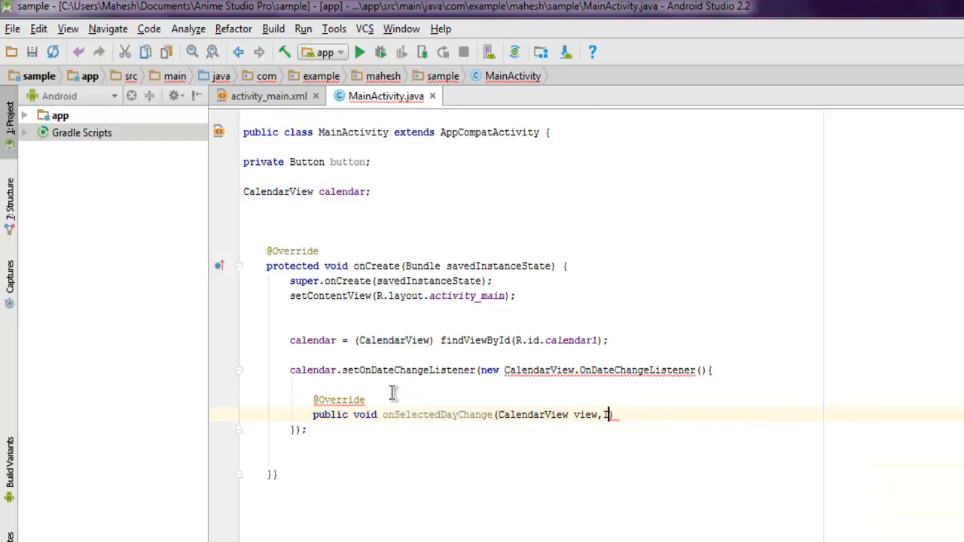
text(nt)
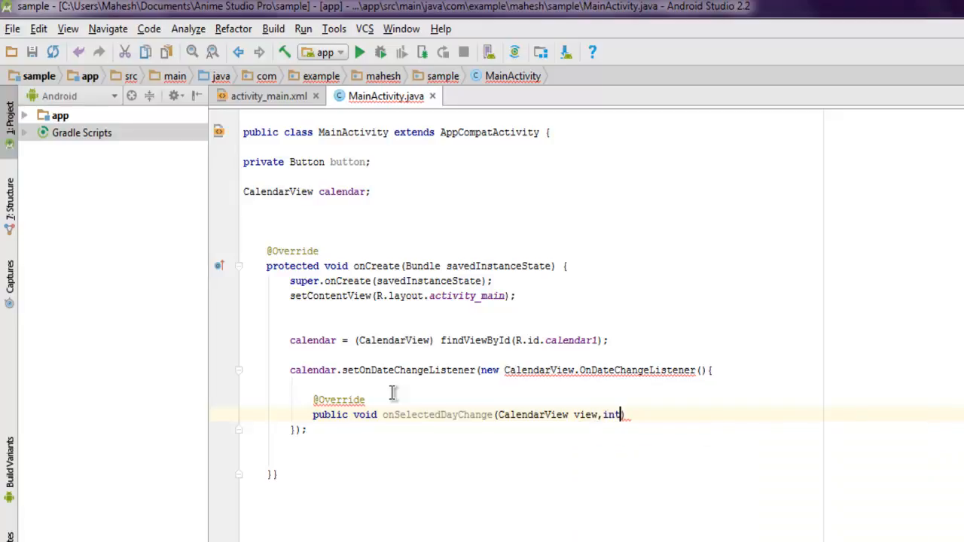
text(_year)
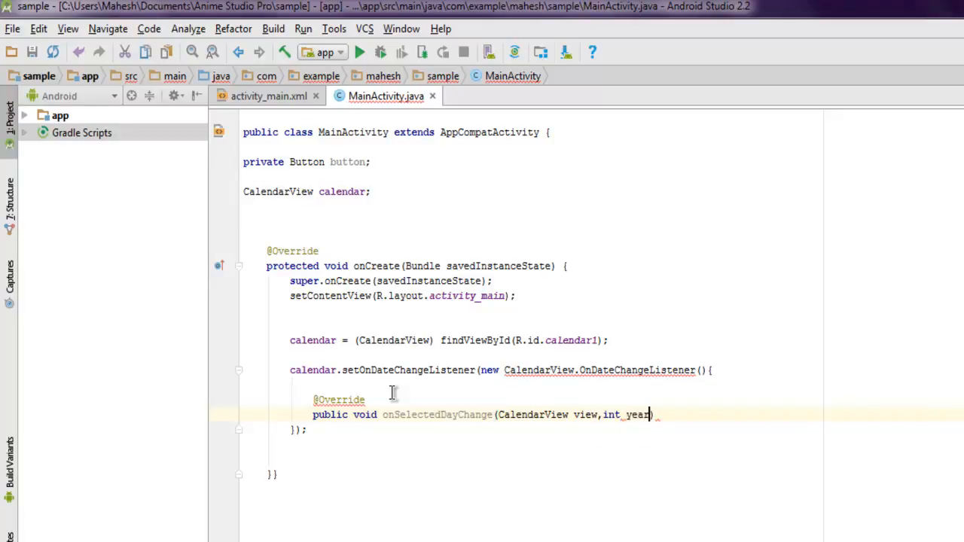
text(,int m)
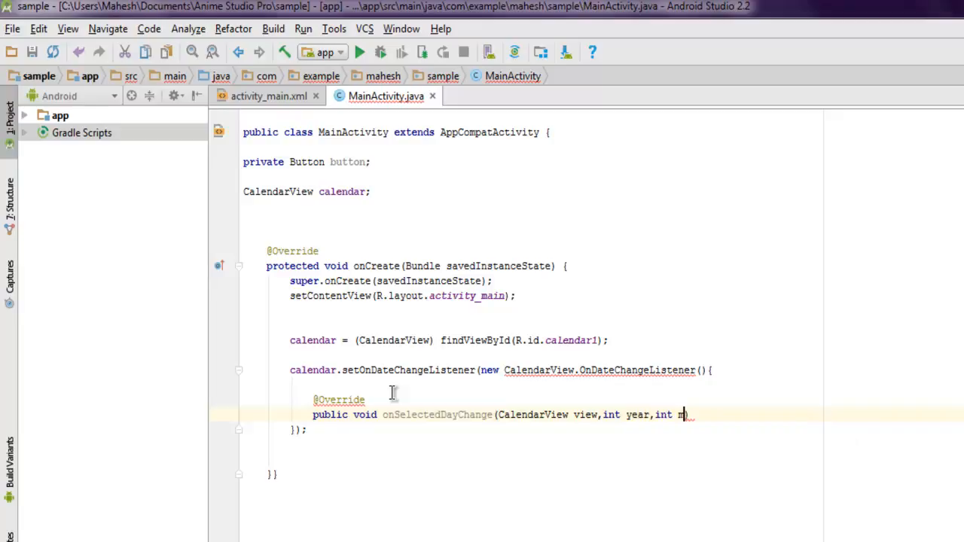
text(onth)
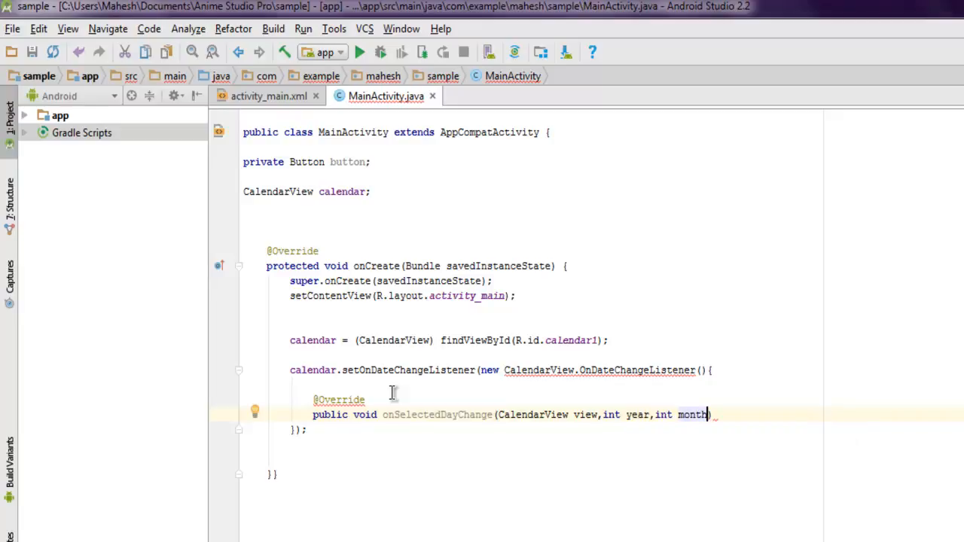
text(, int dayofMonth)
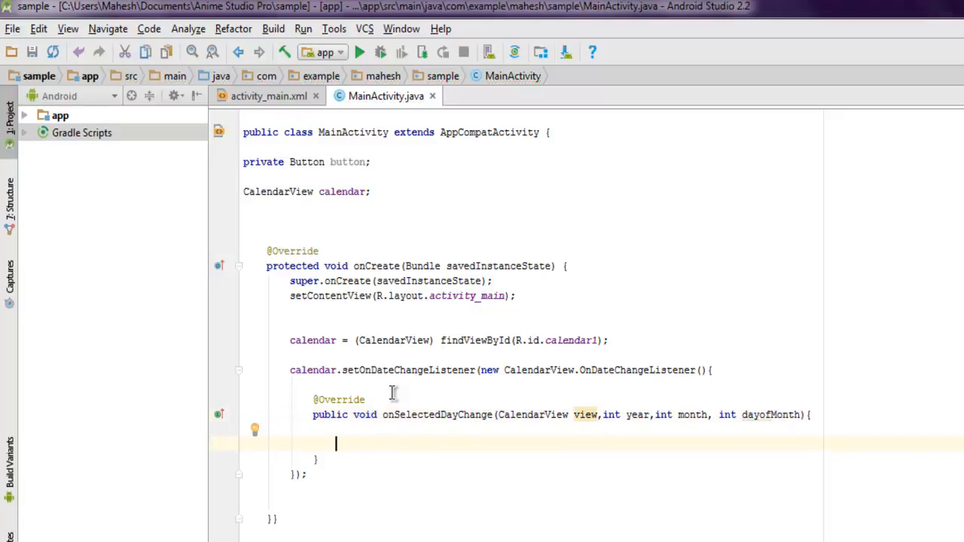
Step: Start Toast.makeText(getBaseContext(), "Selected date "+dayofMonth in the method body
text(Toast.makeText()
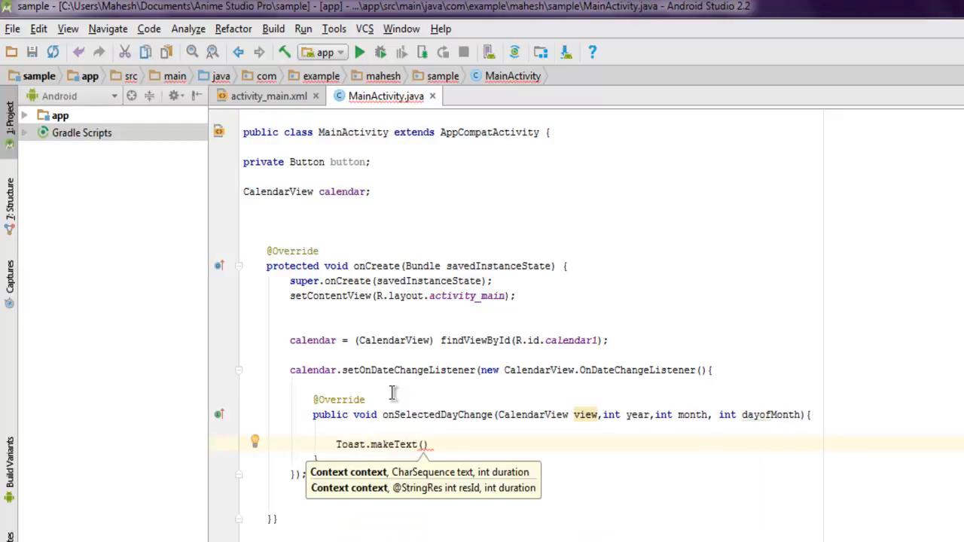
text(getBaseContext()
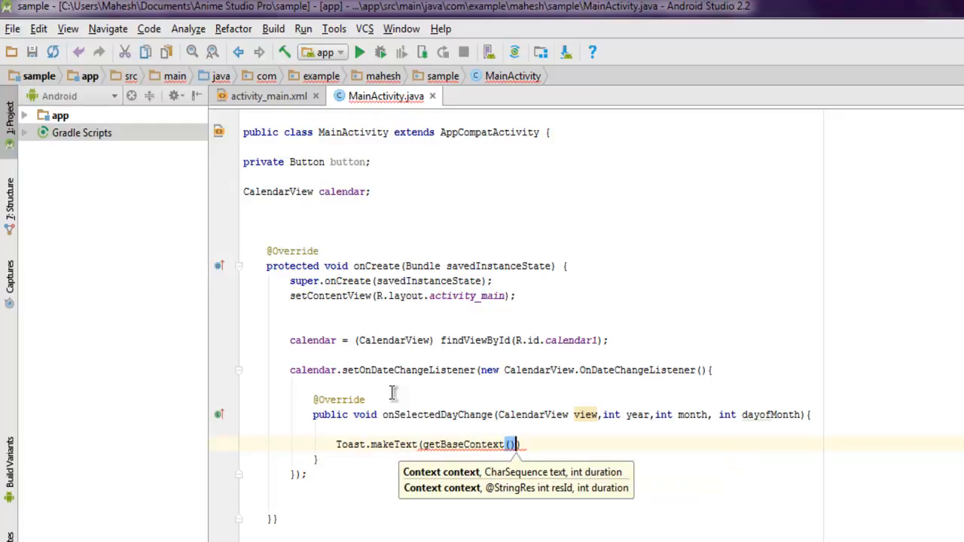
text(,)
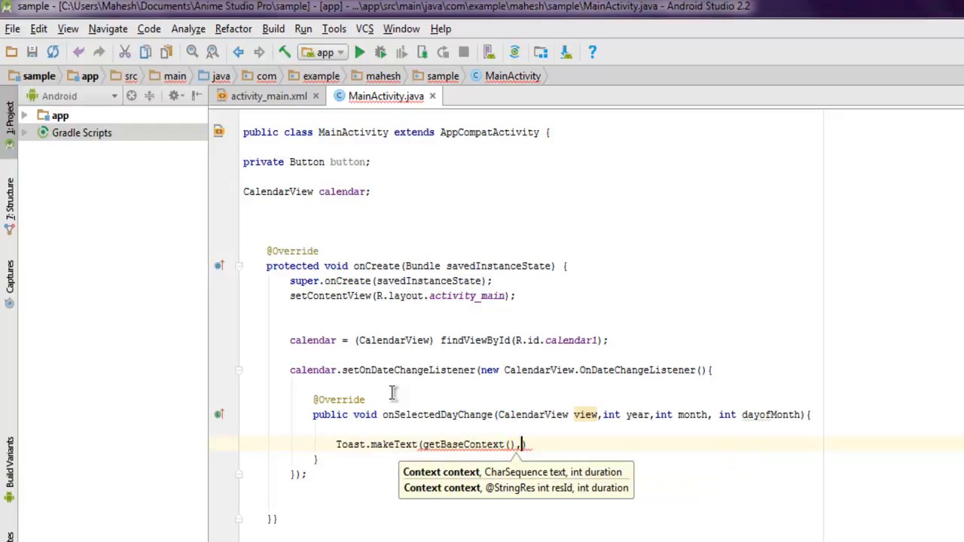
text("Select")
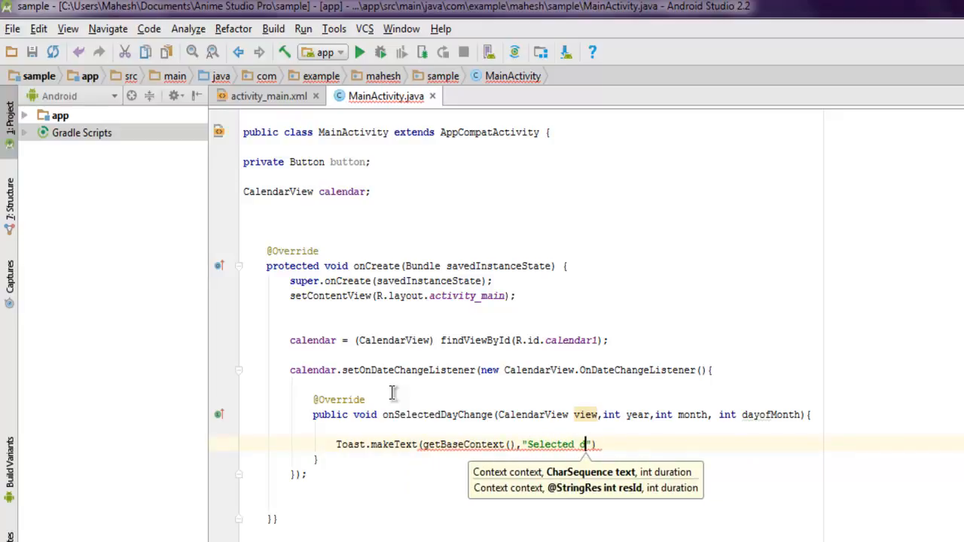
text(ate)
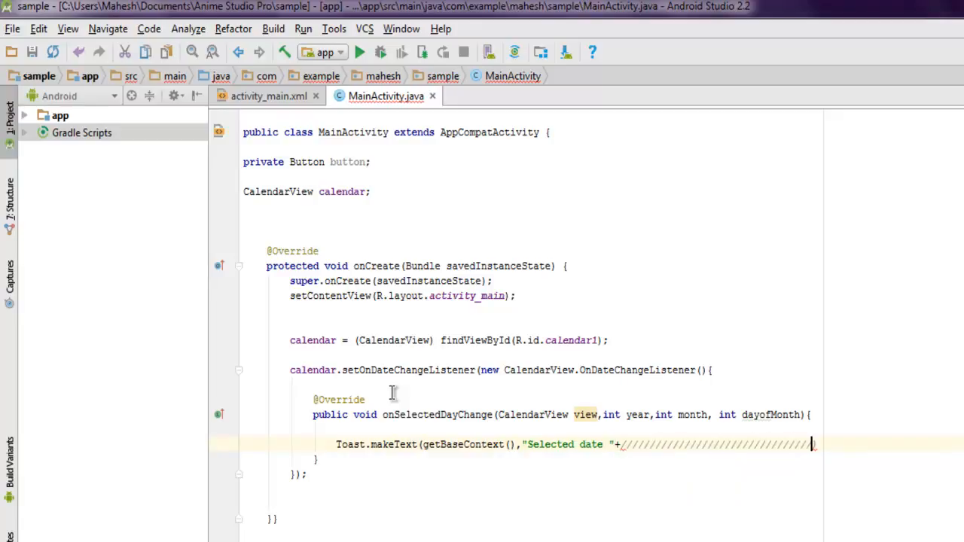
text(da)
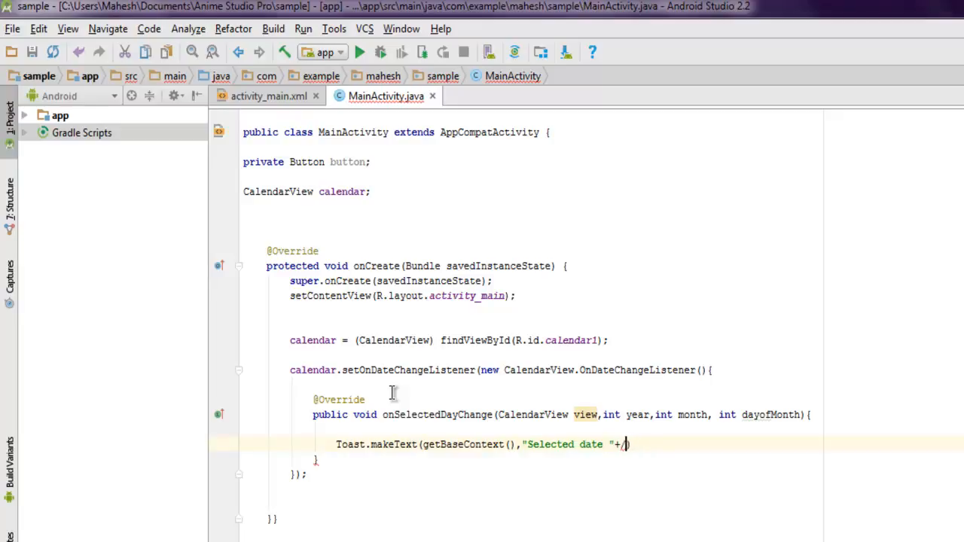
text(dayofMonth+")
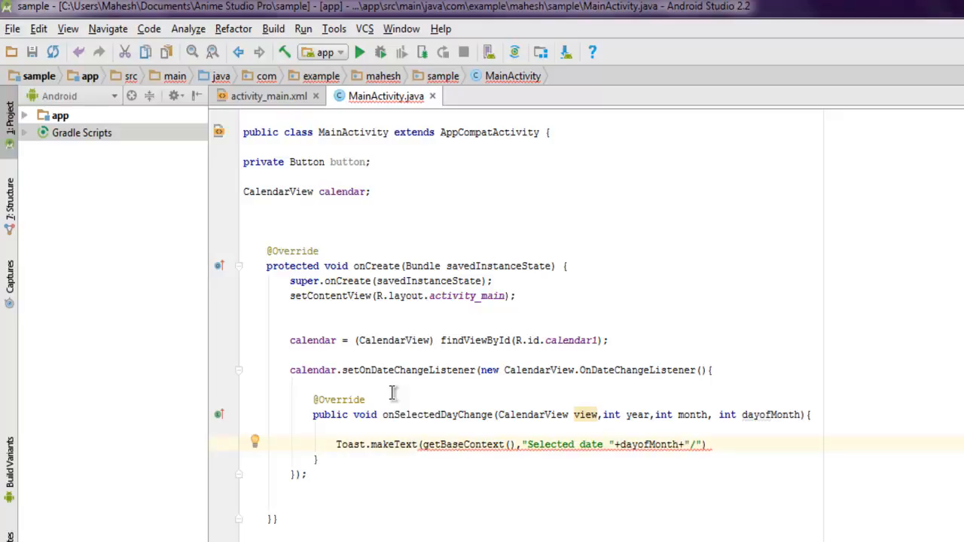
Step: Complete the toast text with +"/"+month+"/"+year and Toast.LENGTH_LONG
text(+)
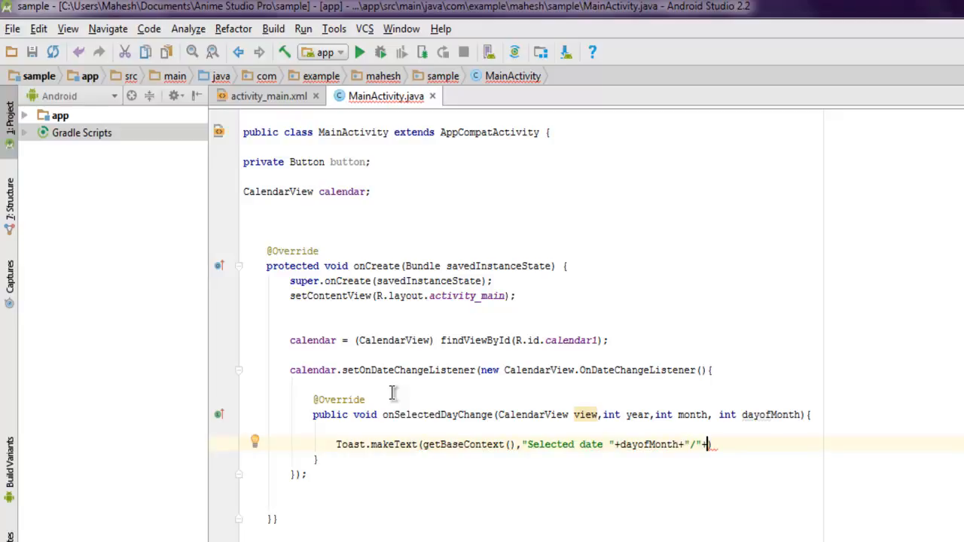
text(month+"/"+)
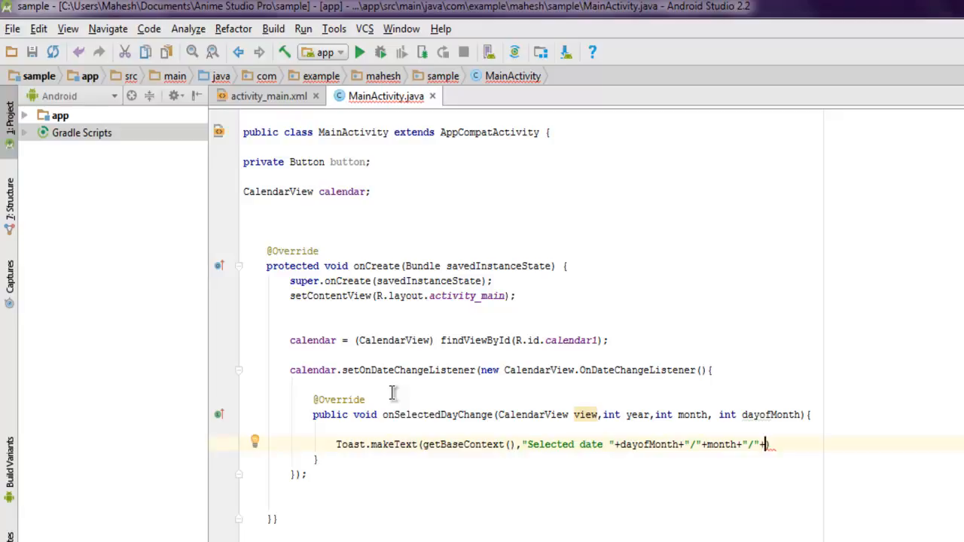
text(year)
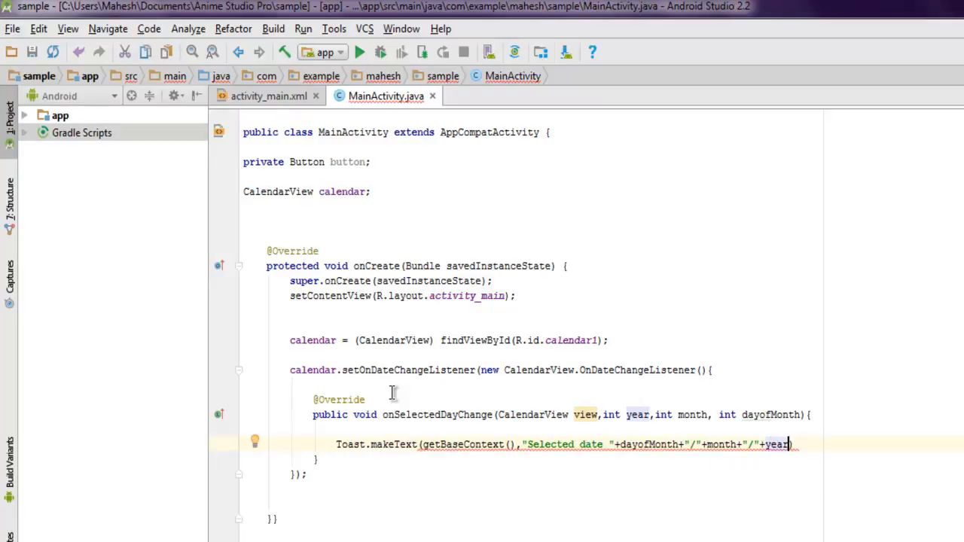
text(,)
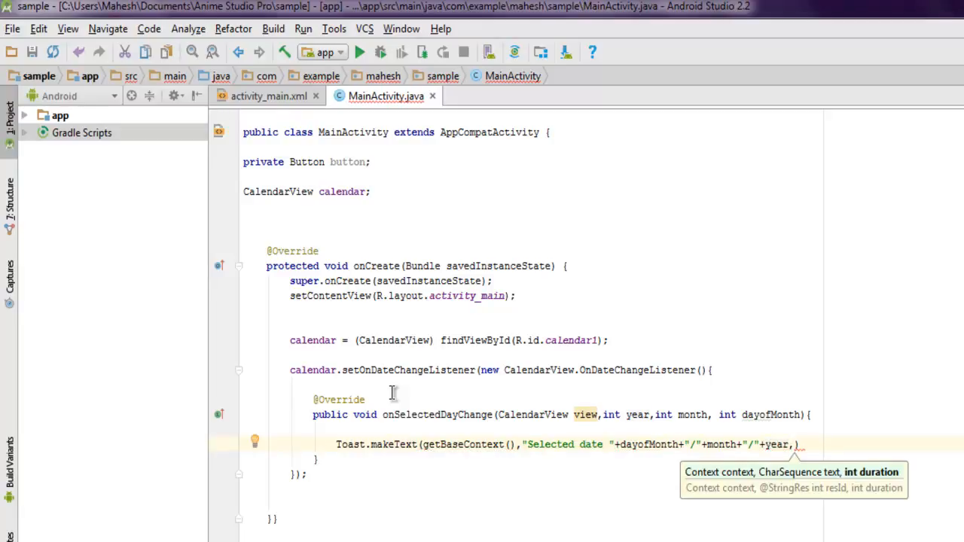
text(Toast.)
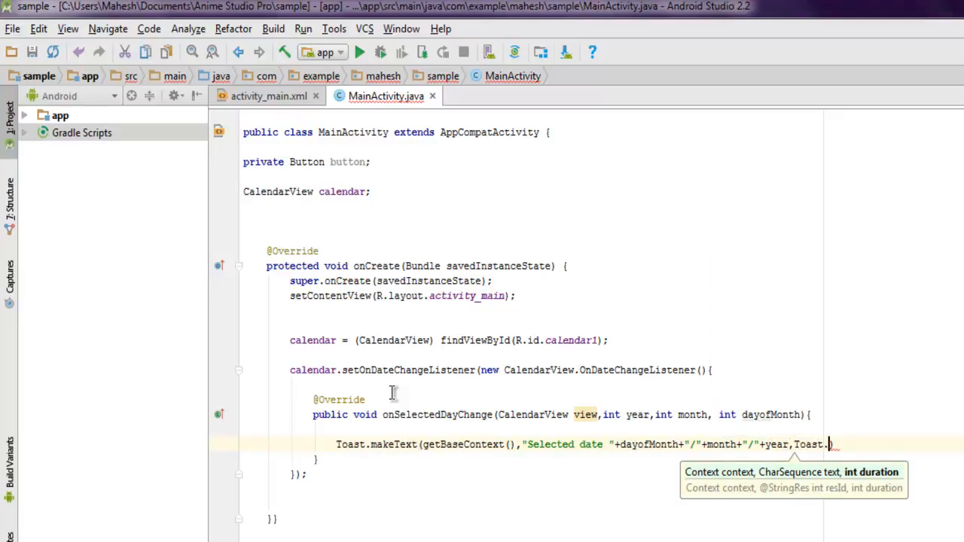
text(LENGTH_LONG)
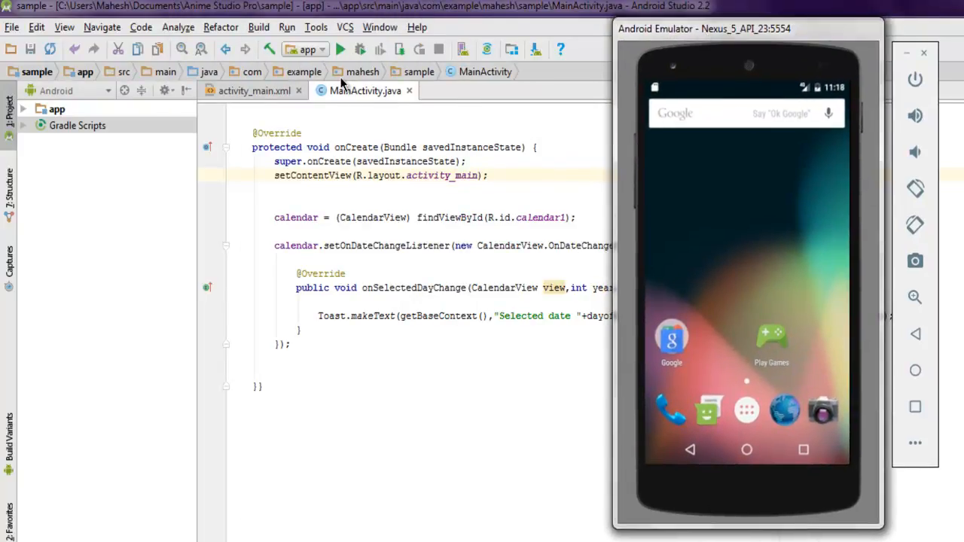
Step: Run 'app' on the Android SDK x86 emulator as deployment target
click(340, 49)
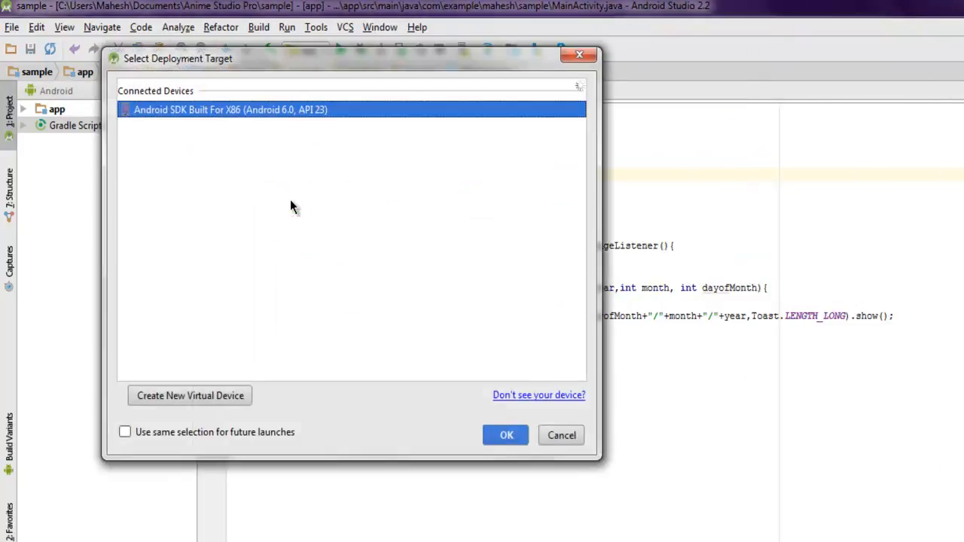
click(507, 434)
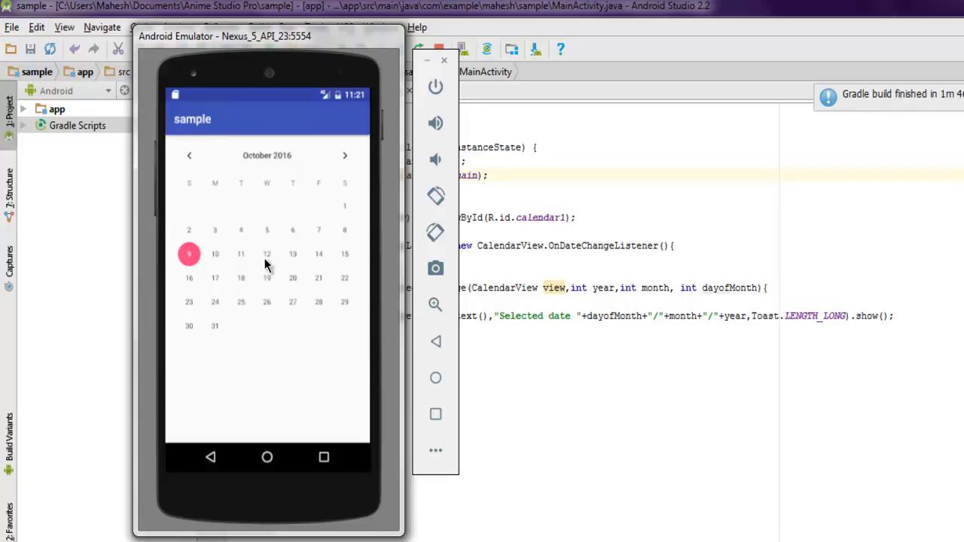
mouse_move(230, 250)
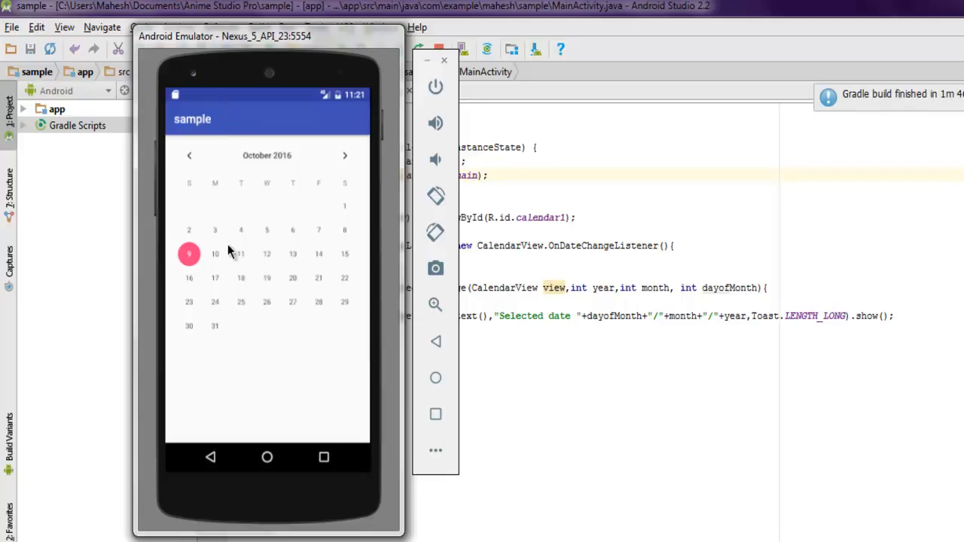
Step: Select the 3rd, 5th and 18th of October so toasts report the chosen dates
click(214, 229)
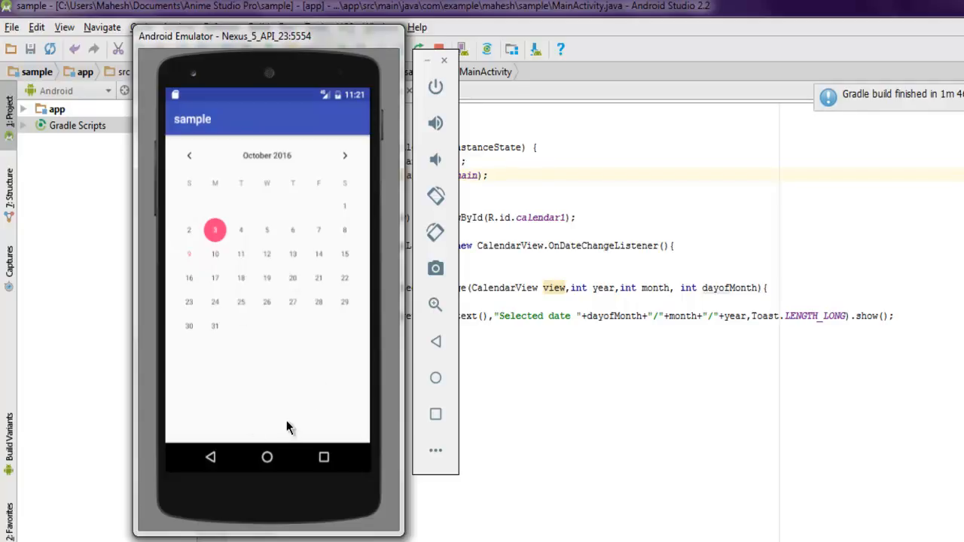
click(267, 229)
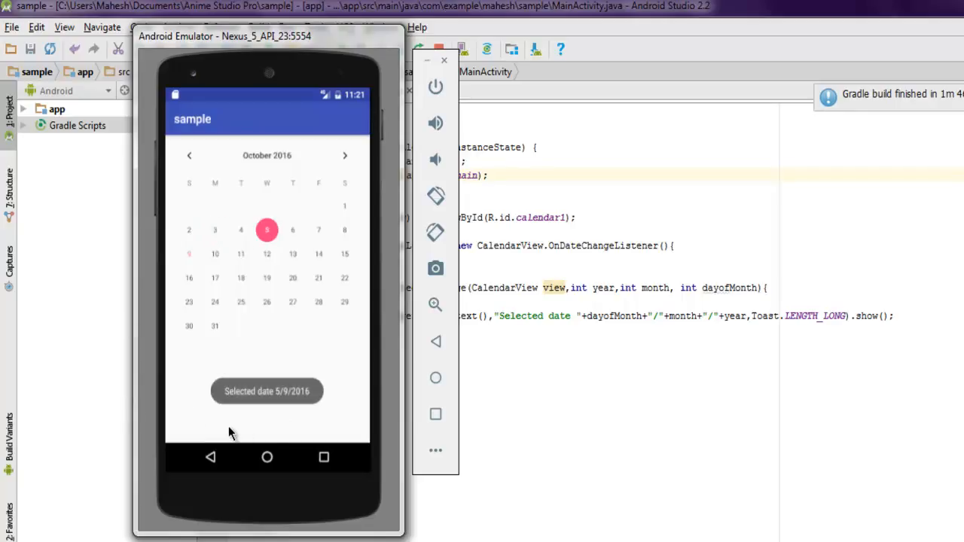
click(241, 278)
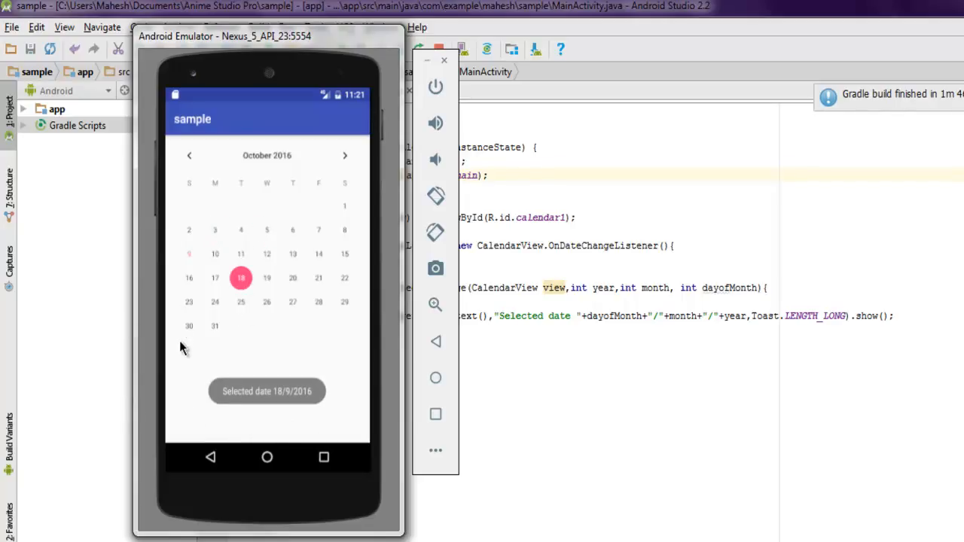